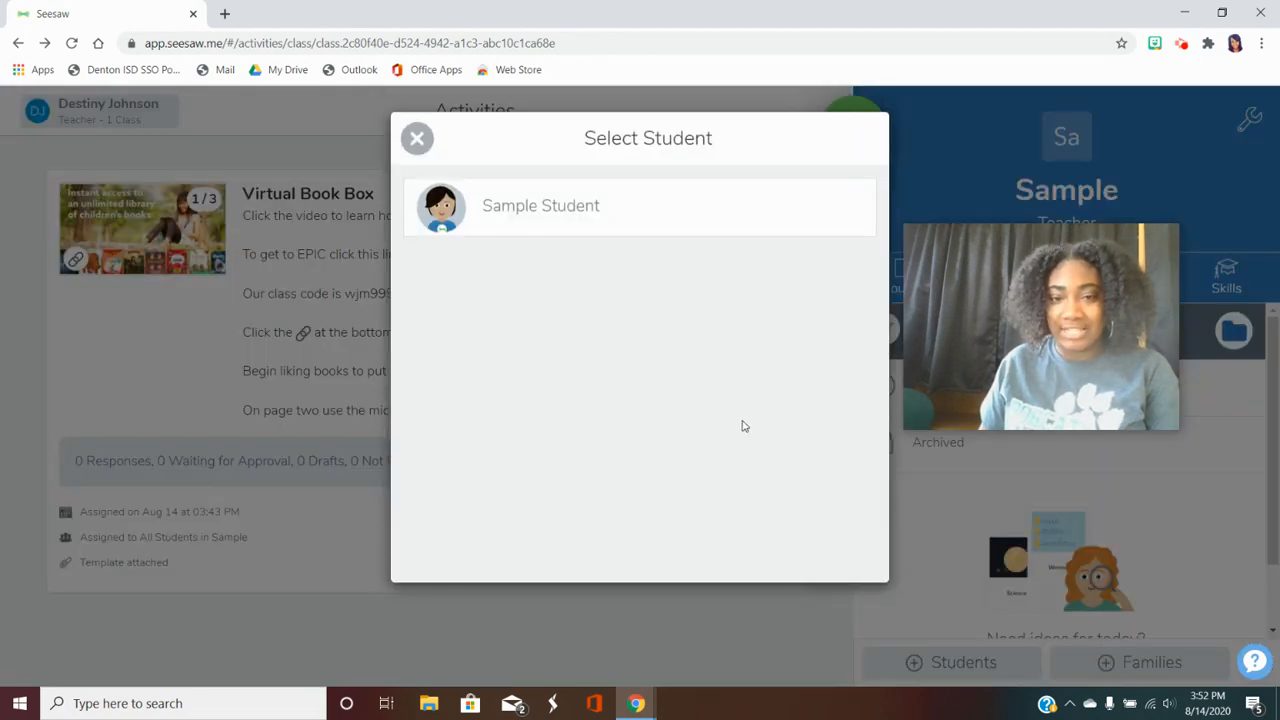
View the Virtual Book Box activity as Sample Student and follow its getepic.com link
left_click(540, 206)
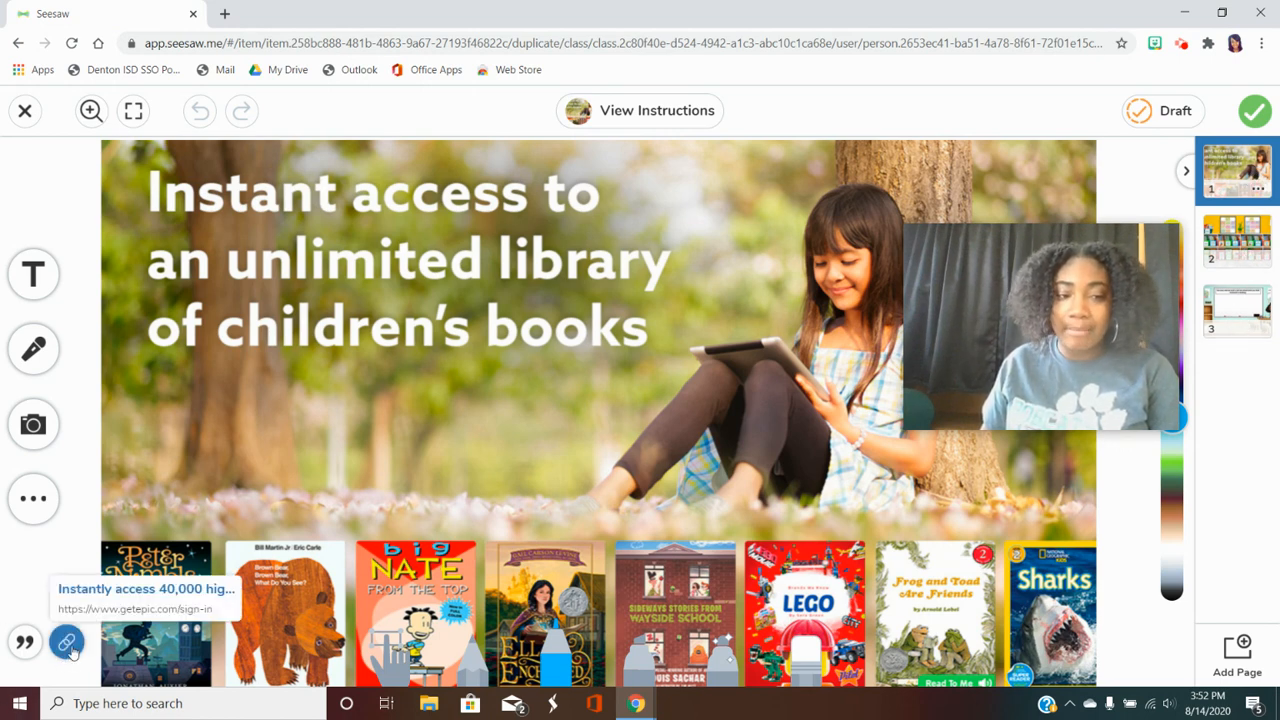
left_click(68, 642)
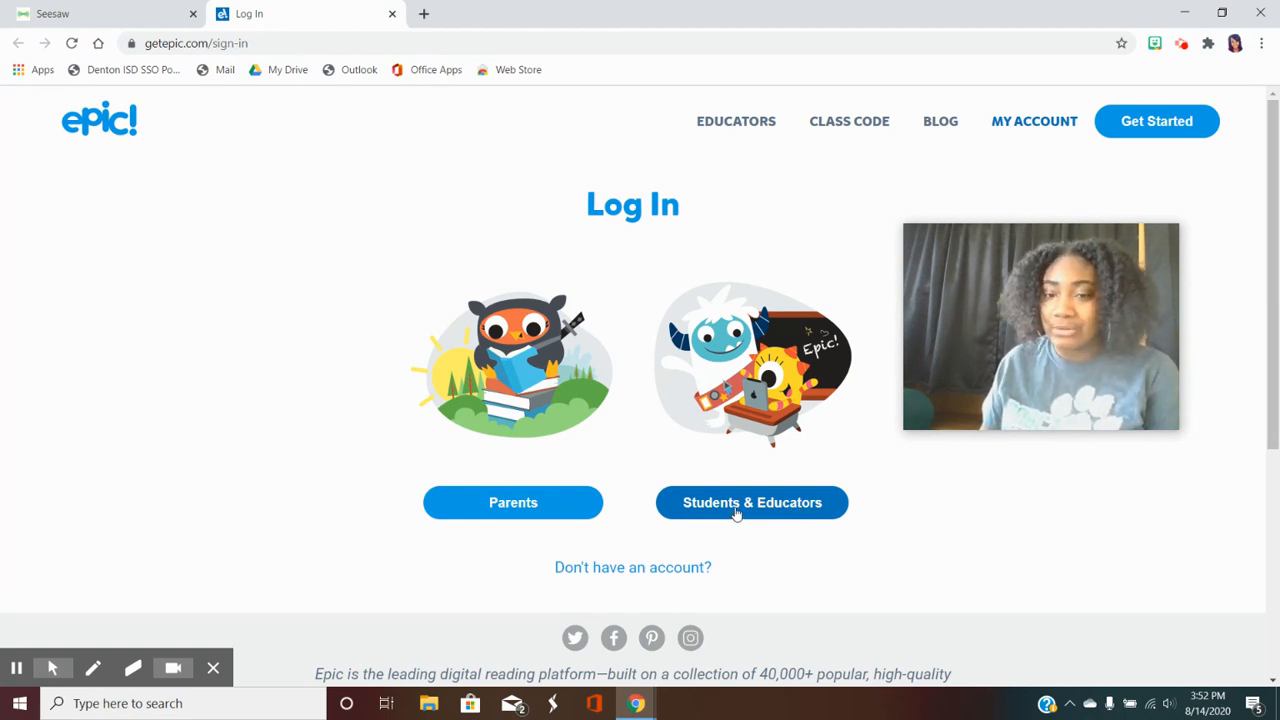
left_click(752, 502)
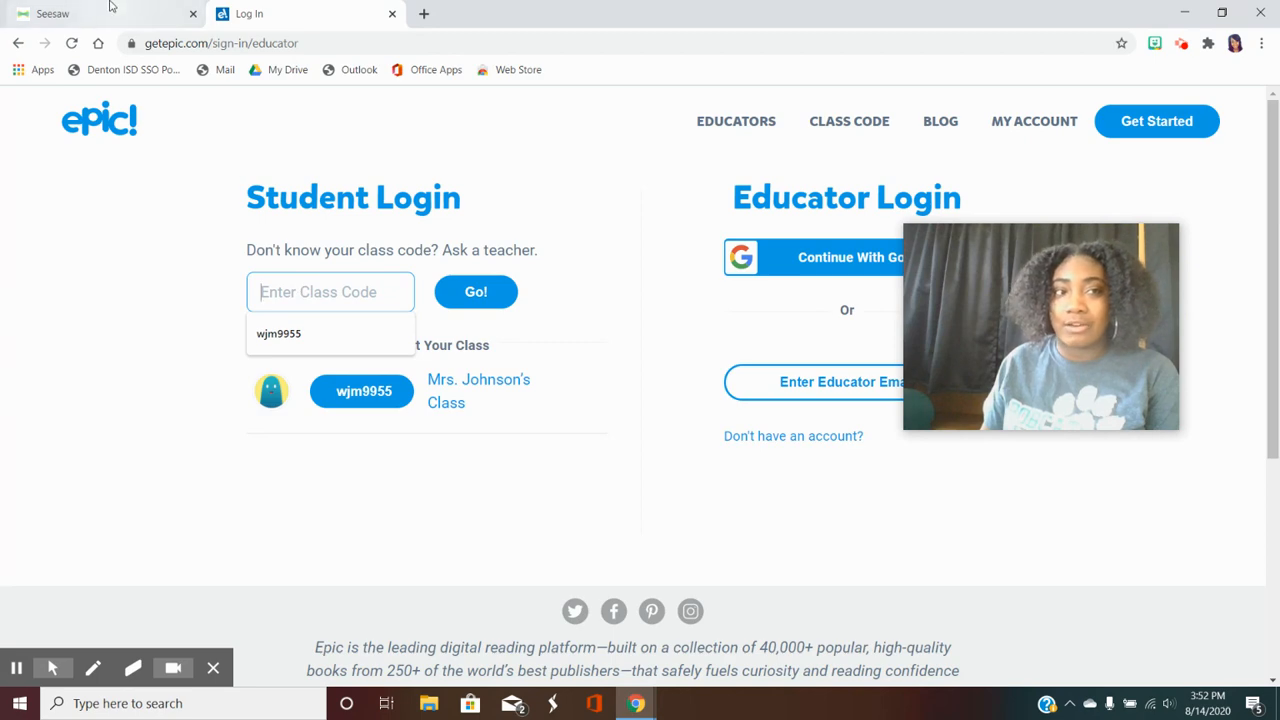
left_click(100, 12)
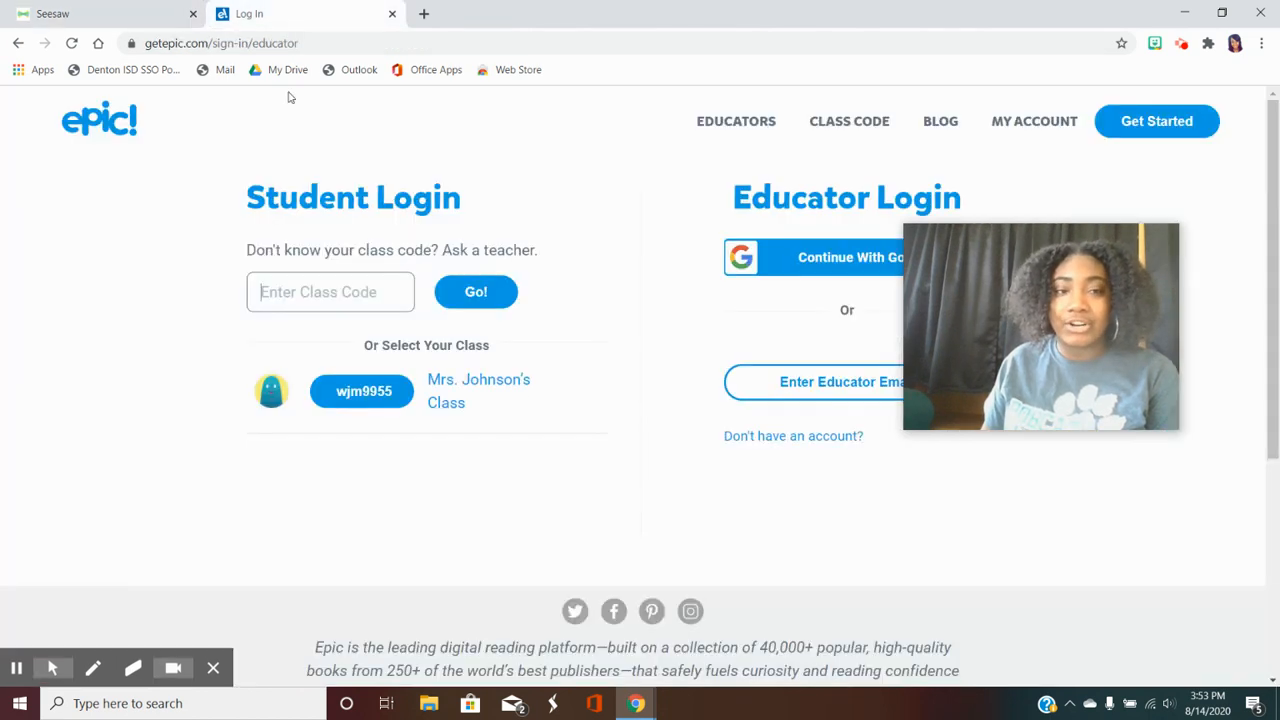
right_click(330, 292)
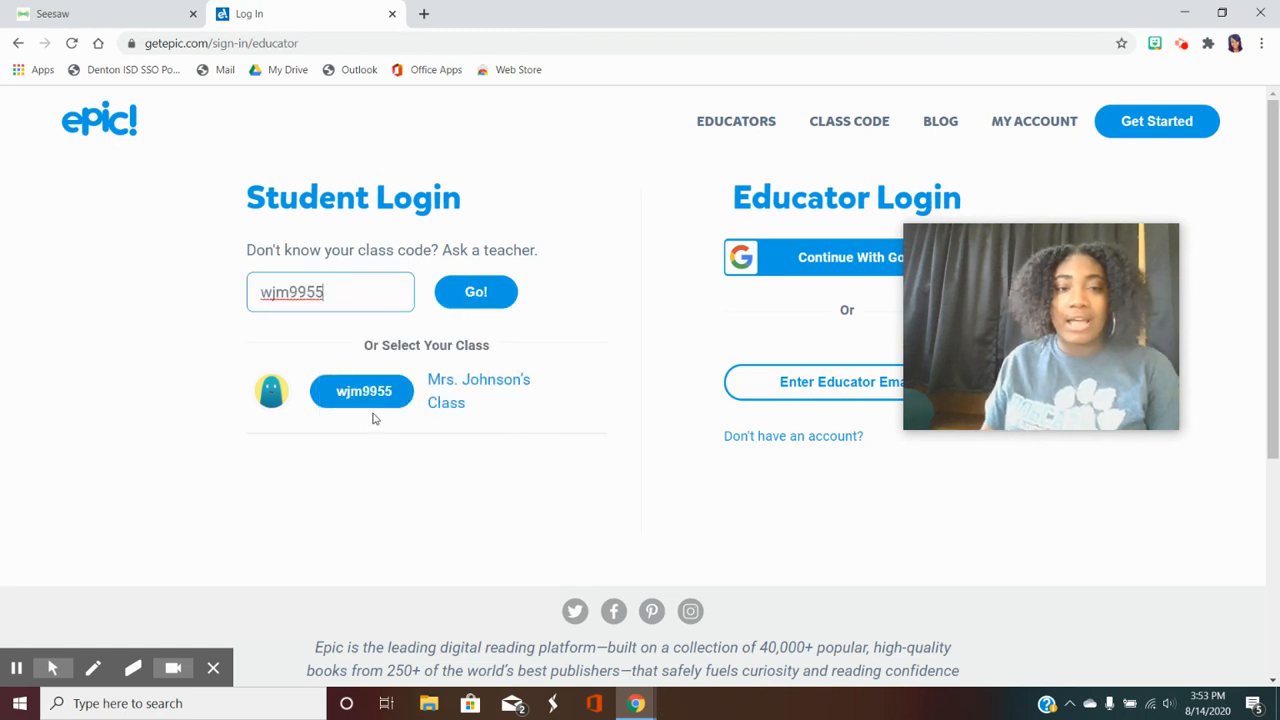
left_click(476, 292)
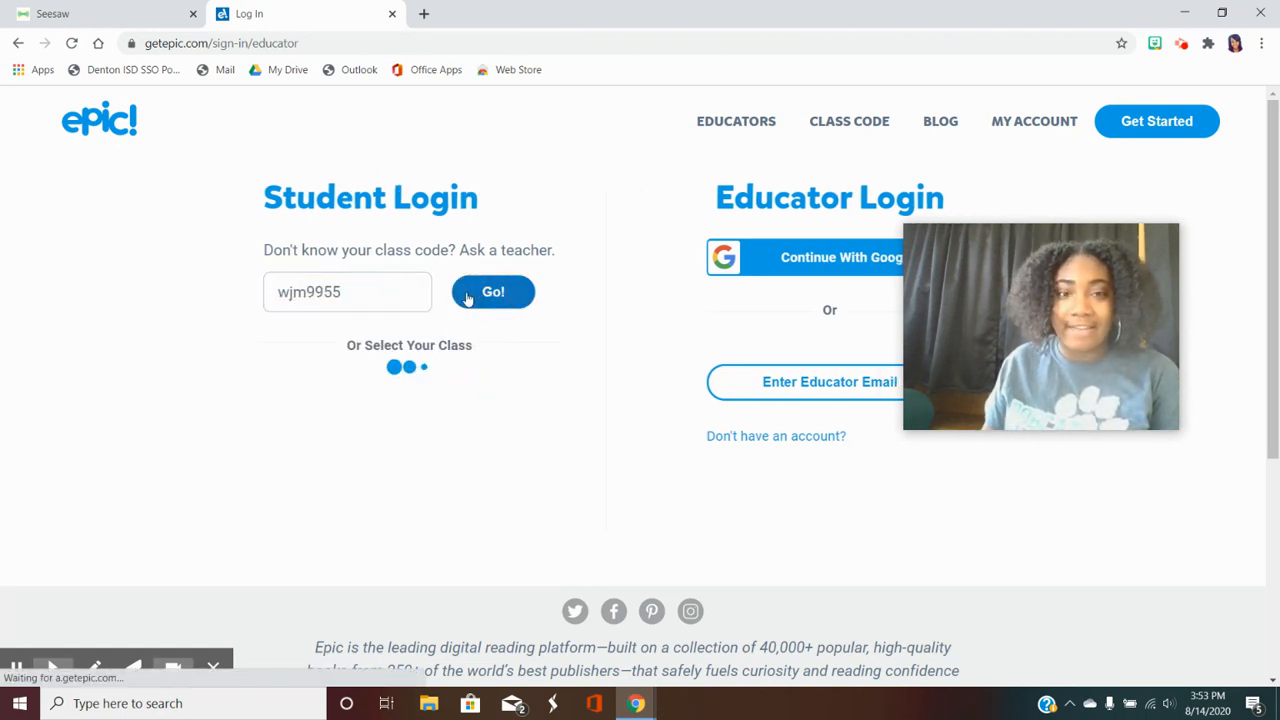
left_click(492, 292)
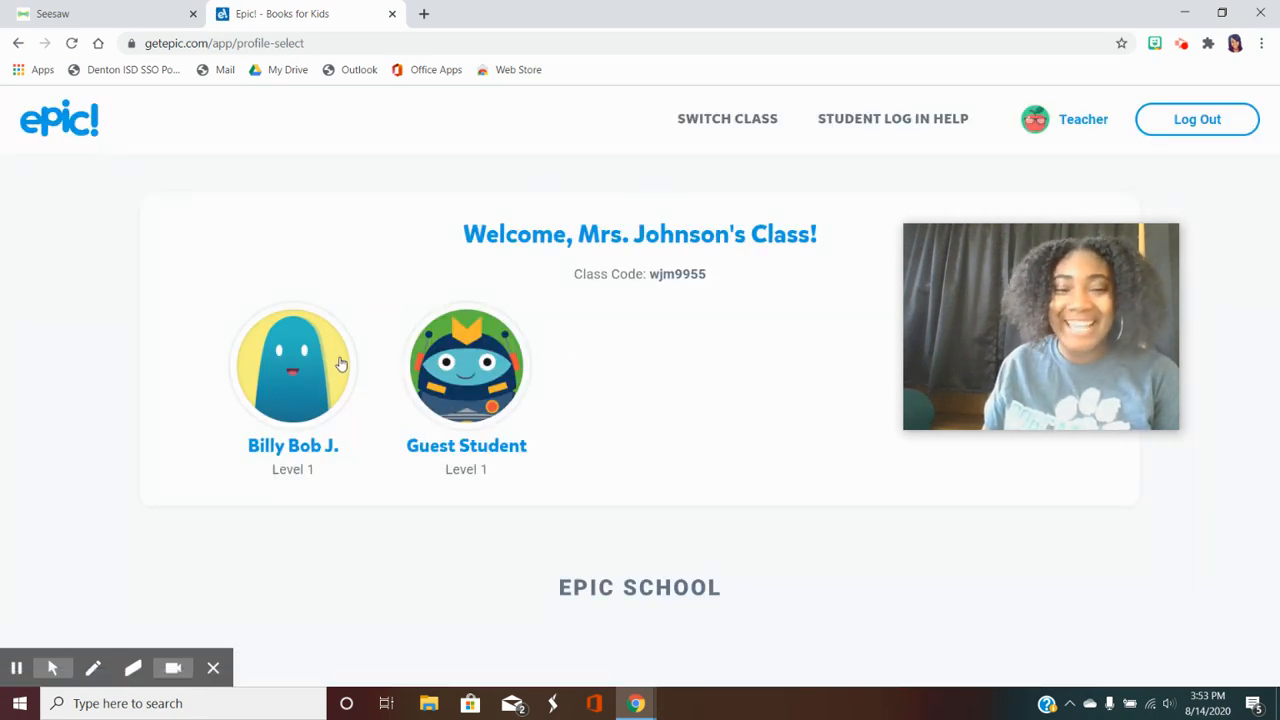
Enter Billy Bob J.'s profile with its PIN and bookmark the Epic home page
left_click(292, 364)
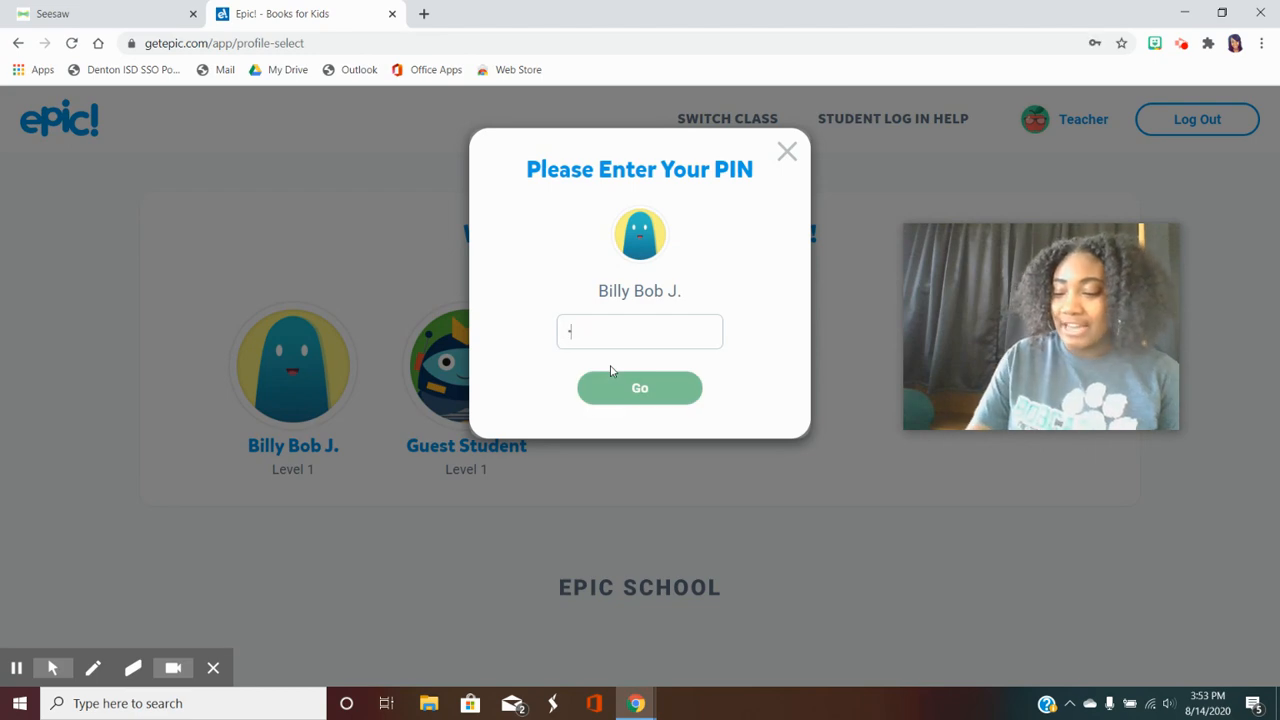
left_click(640, 388)
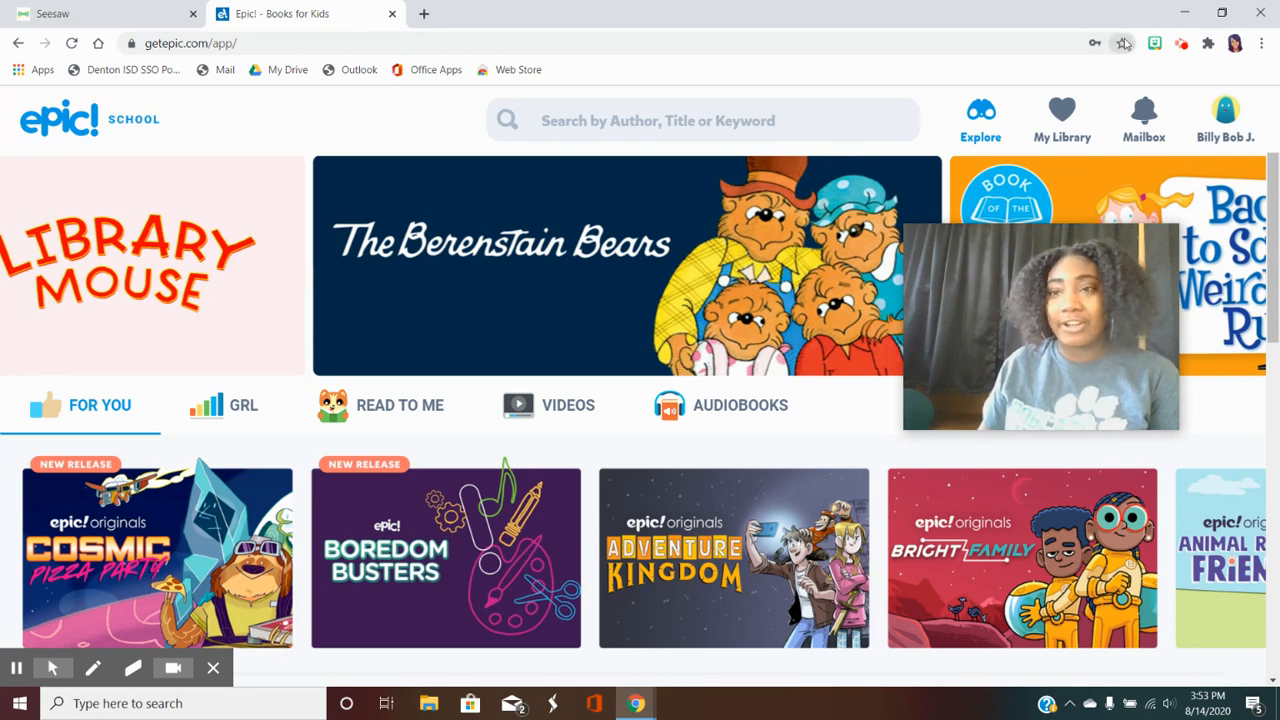
left_click(1122, 44)
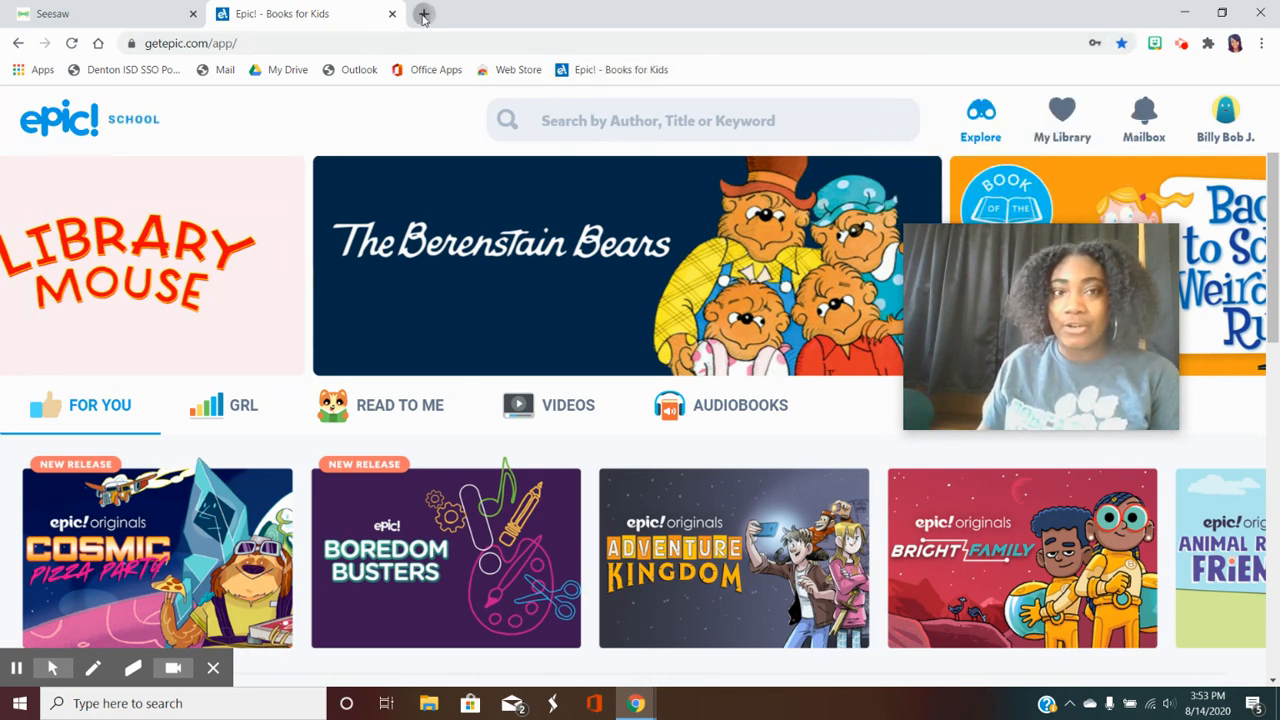
left_click(424, 12)
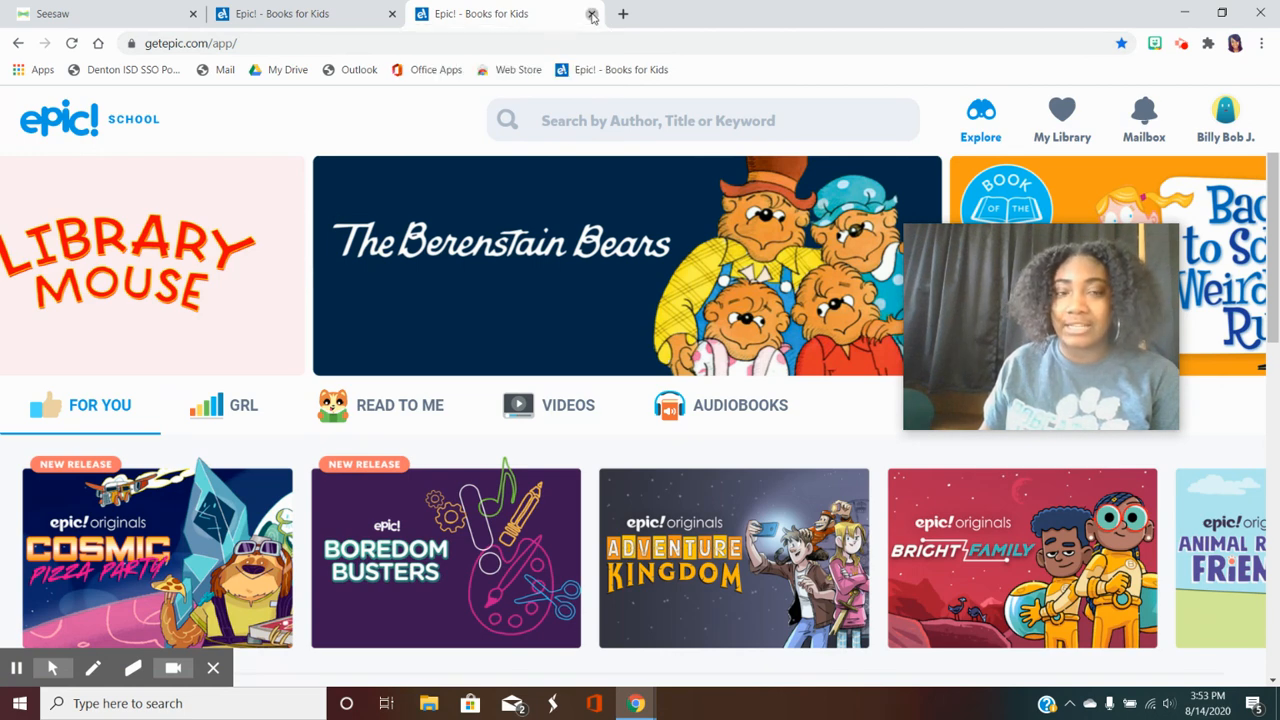
left_click(592, 14)
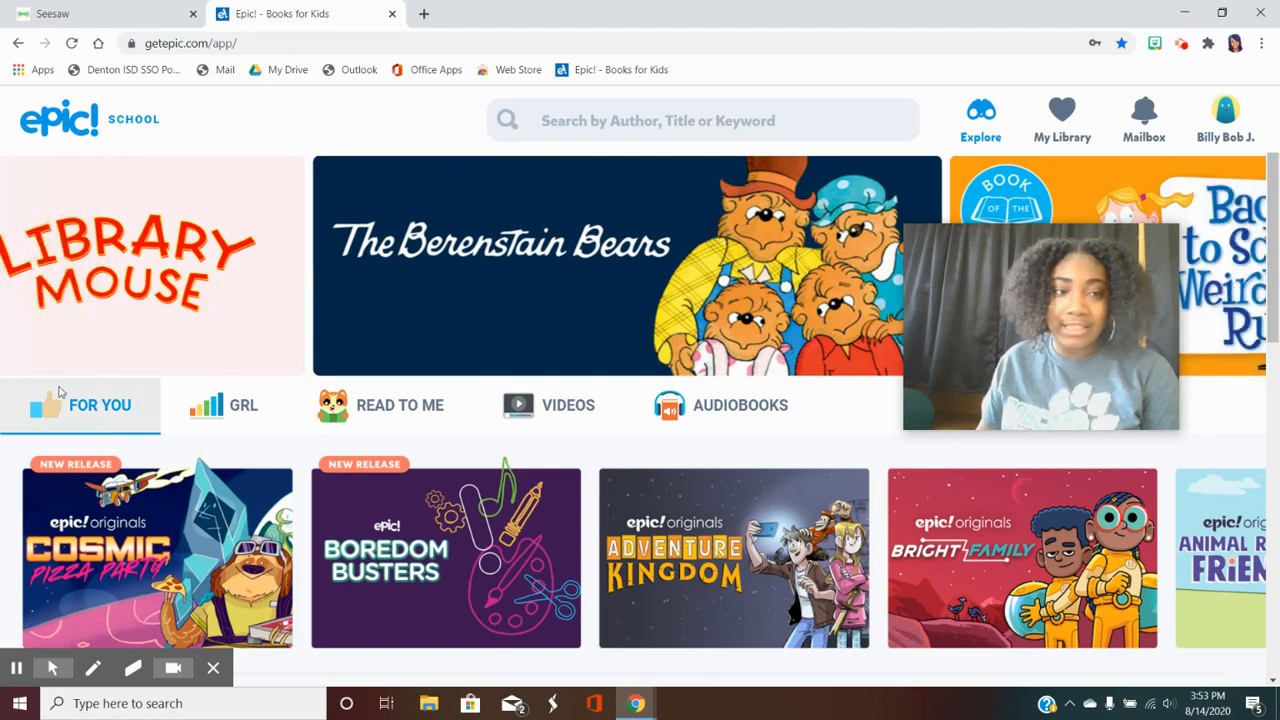
Browse the For You page, then filter GRL books to reading levels E - I
scroll("down", 3)
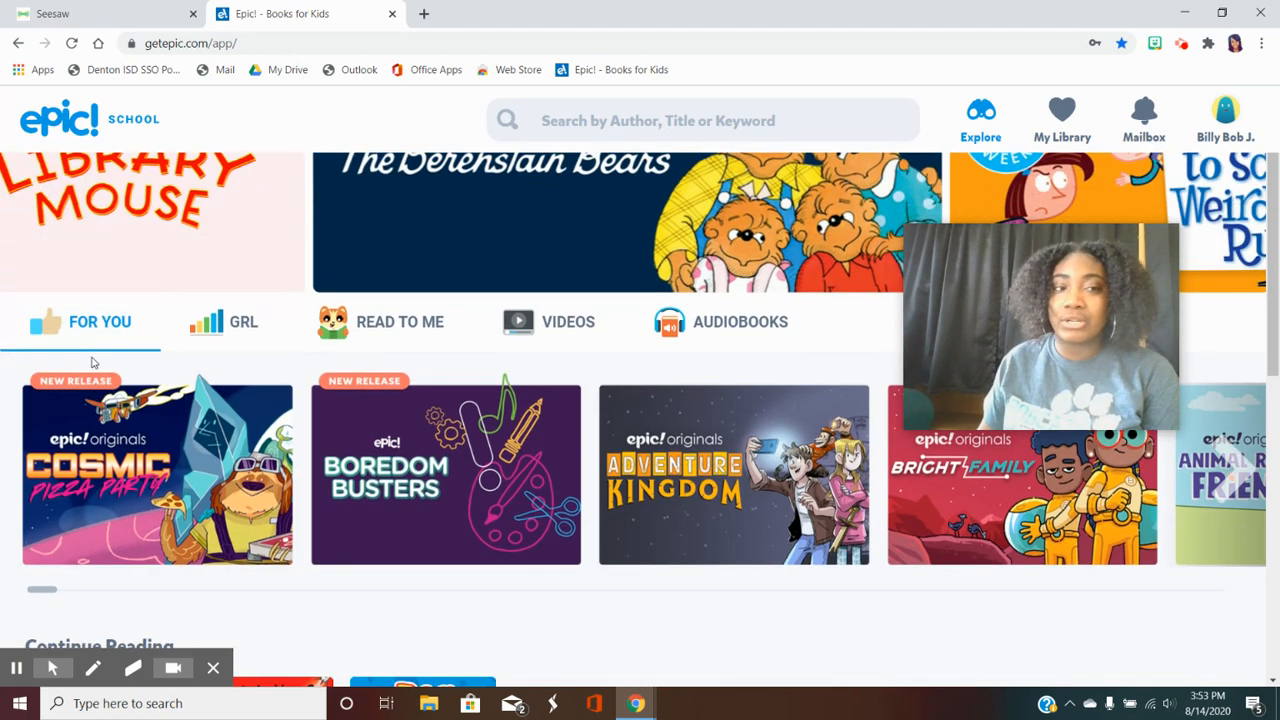
scroll("down", 3)
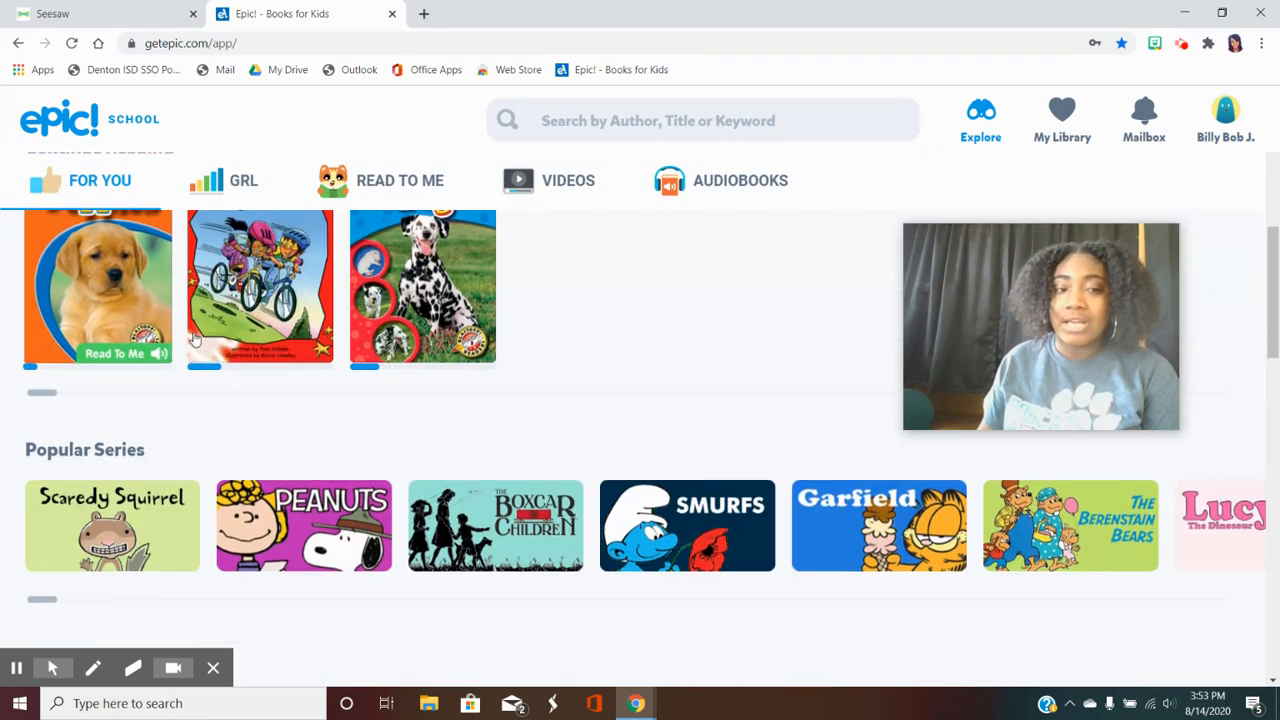
scroll("down", 3)
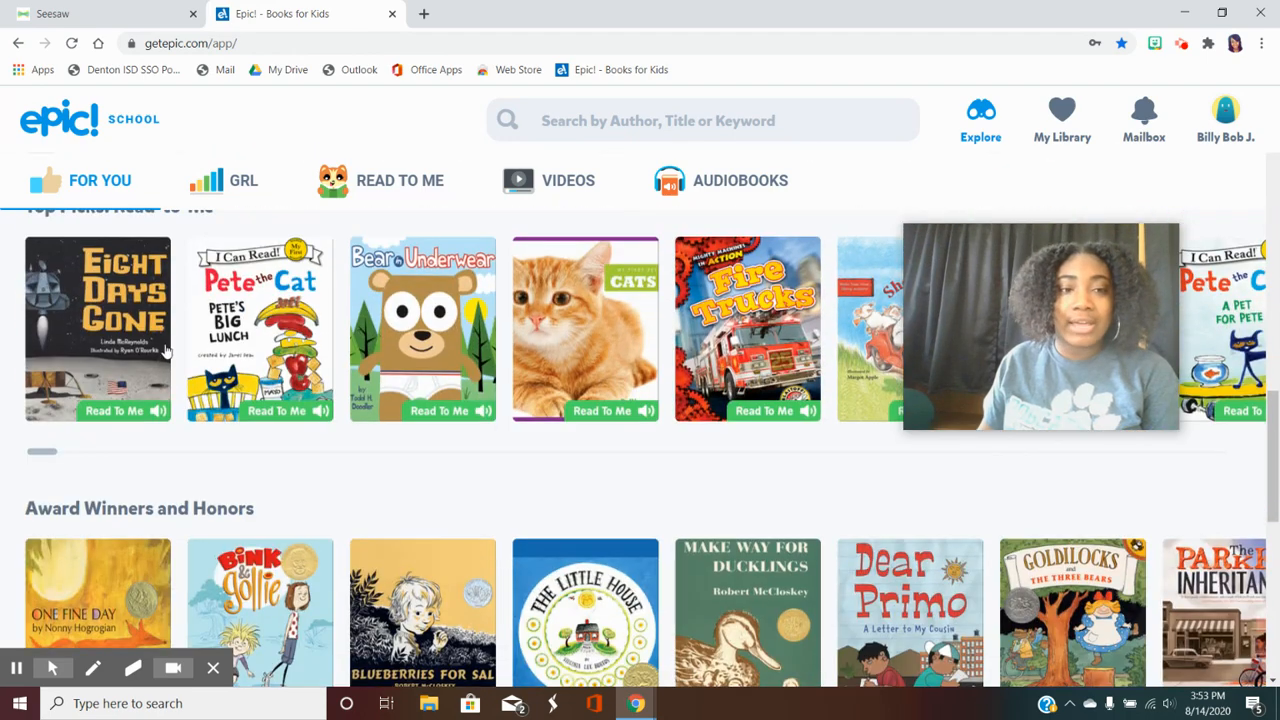
scroll("down", 3)
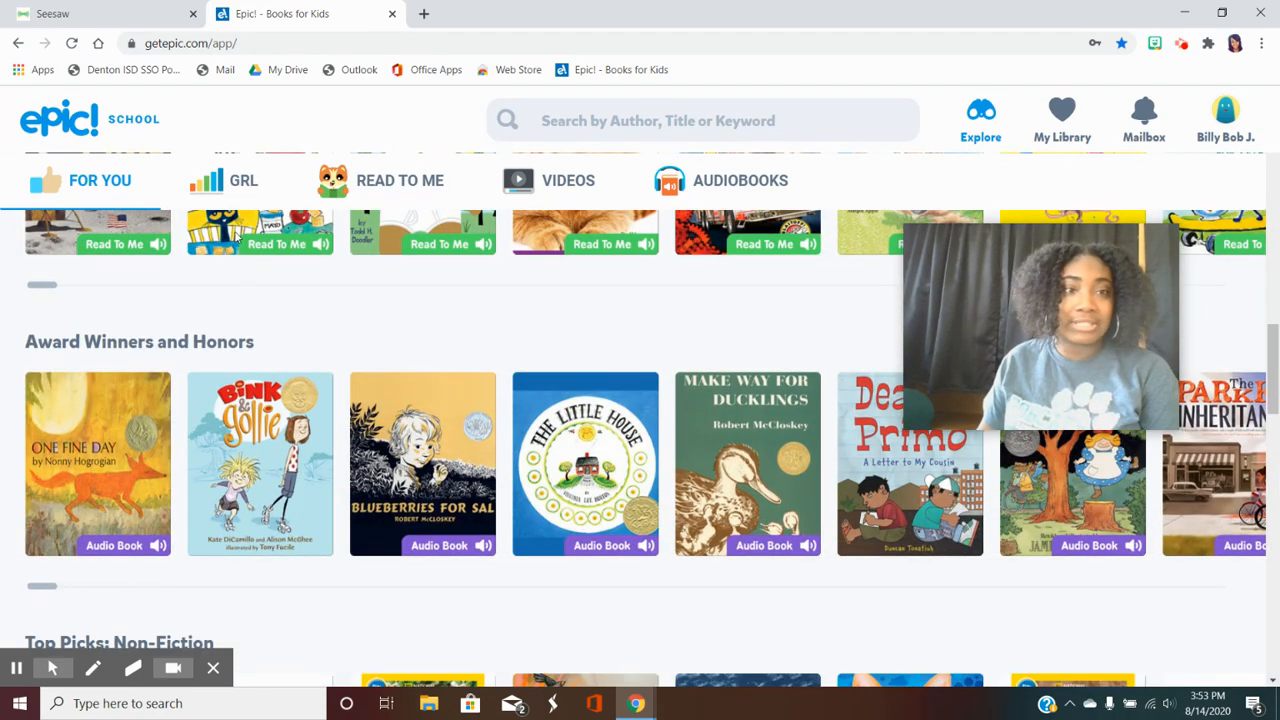
left_click(244, 180)
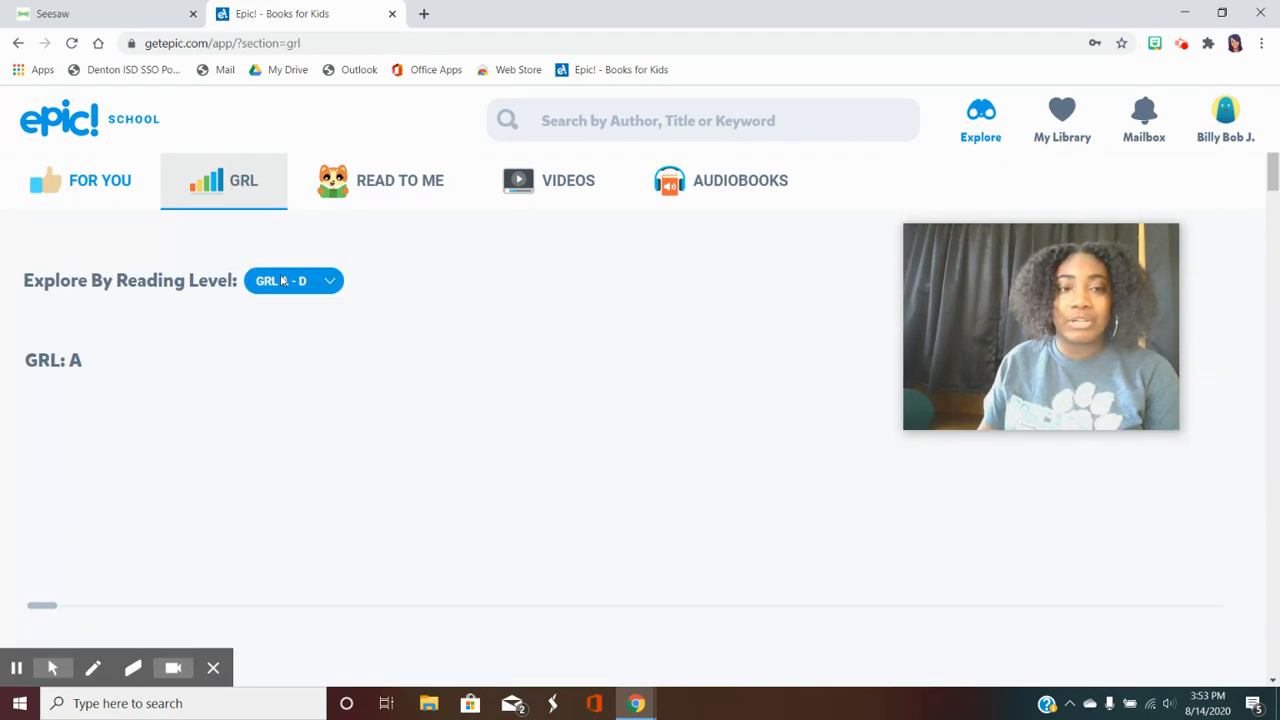
left_click(292, 280)
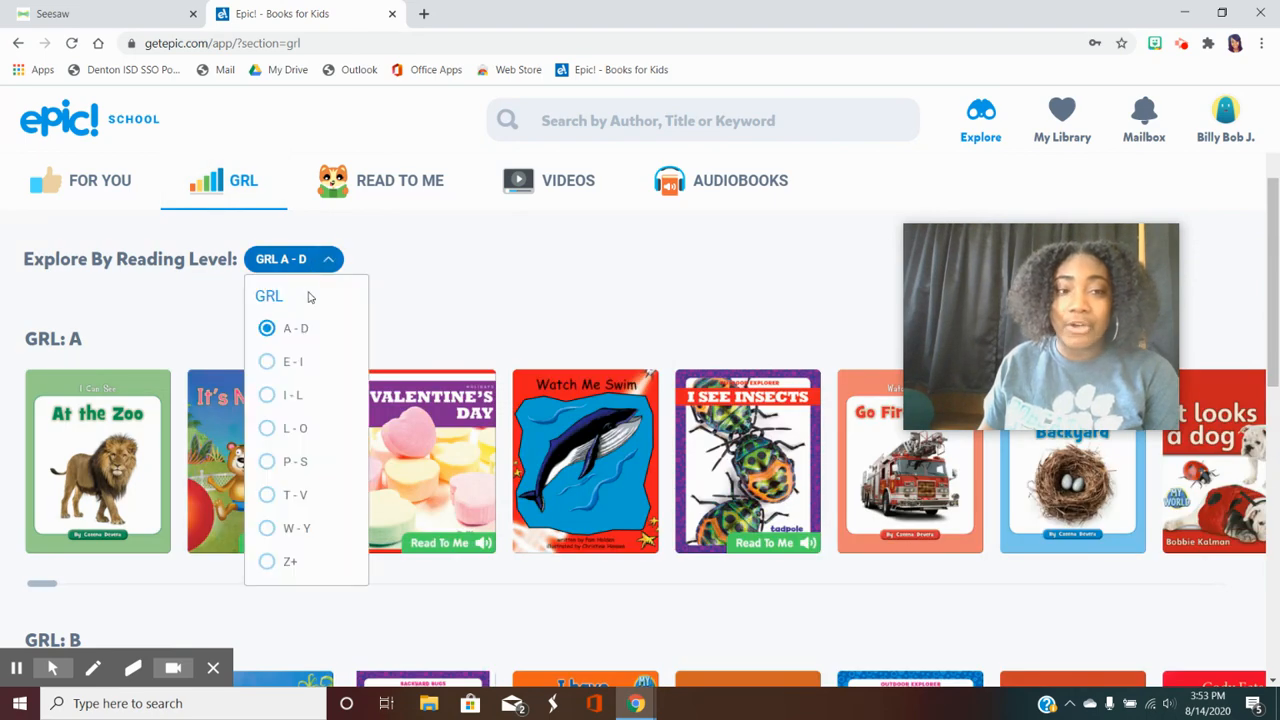
left_click(292, 360)
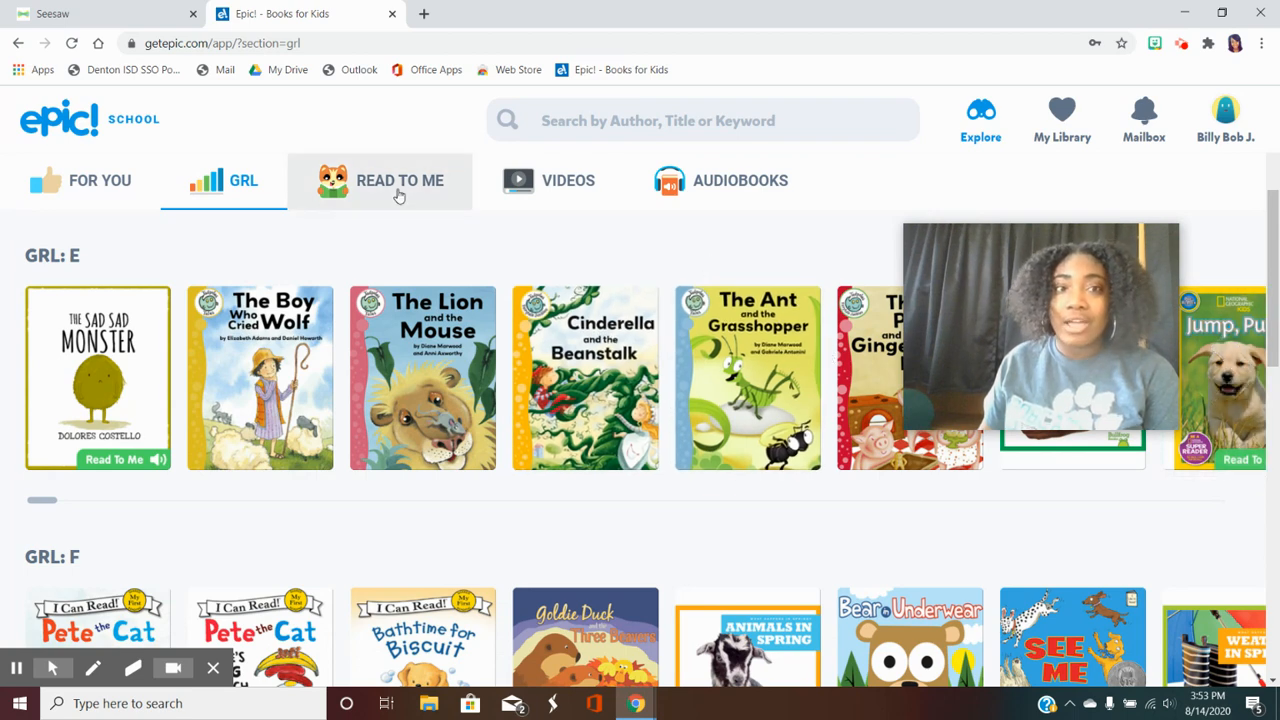
Show the Read To Me books and move to the book search page
left_click(400, 180)
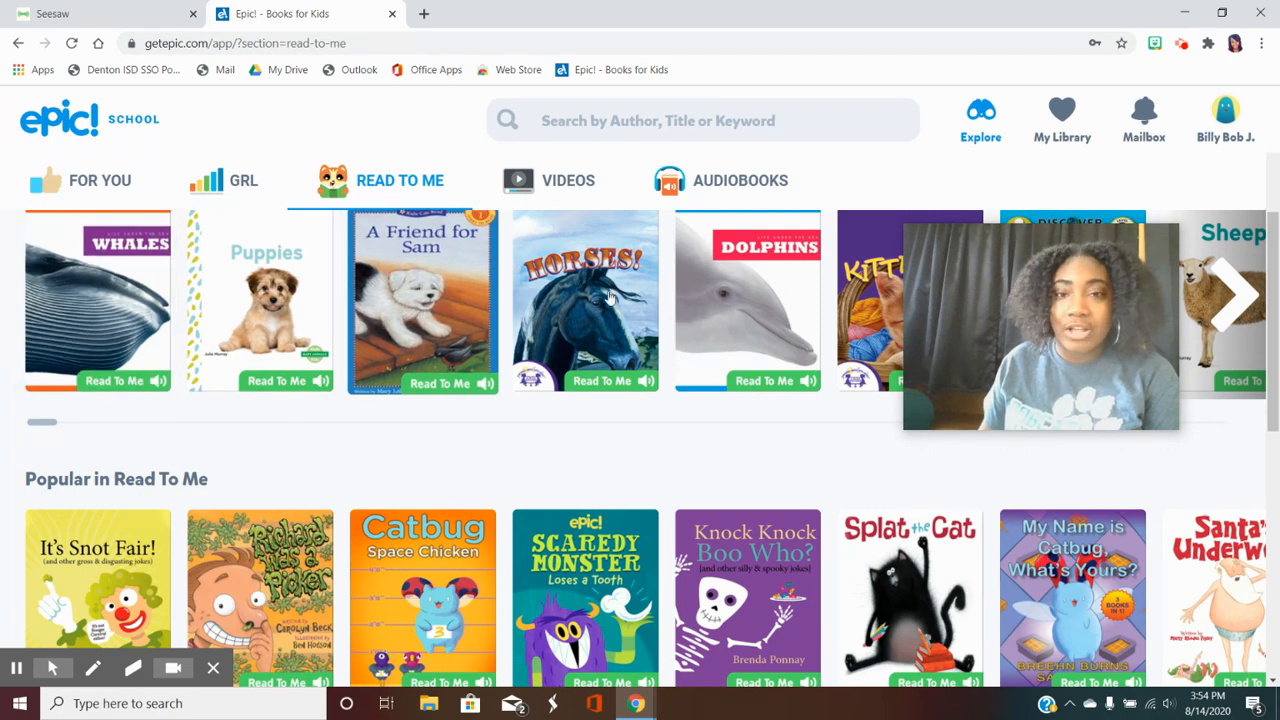
left_click(700, 120)
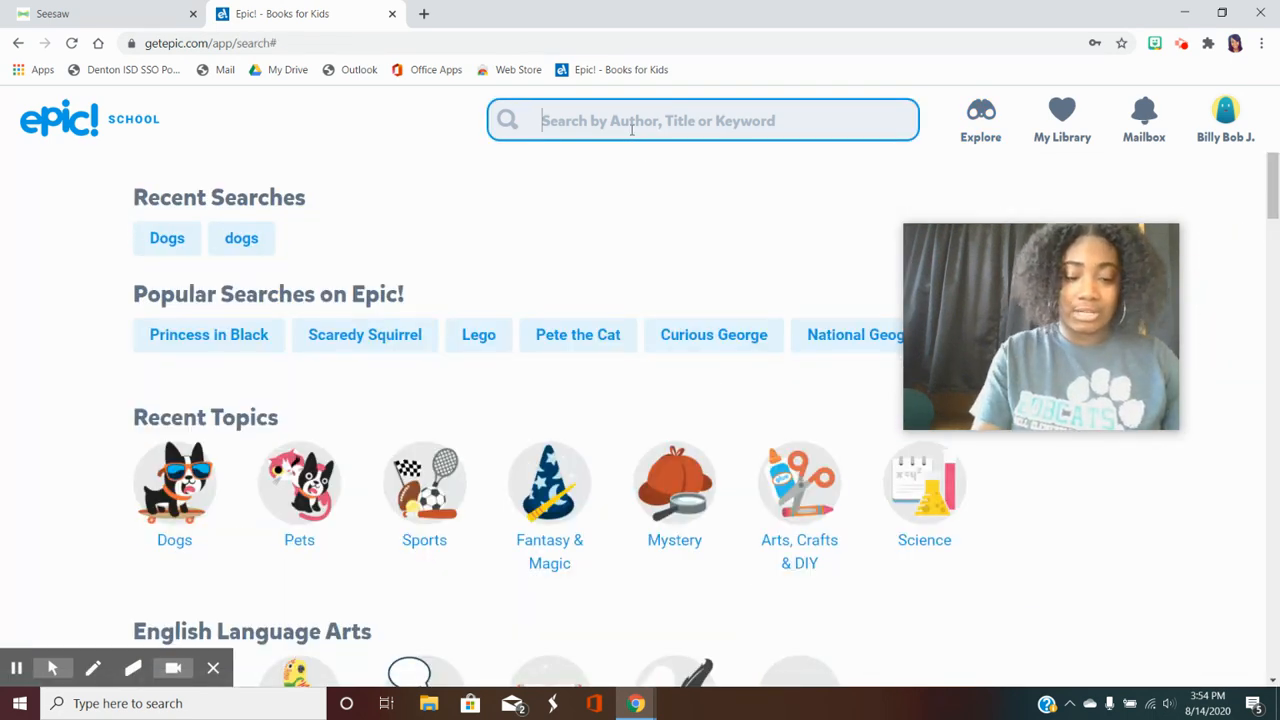
Search Epic for 'dogs' and look through the dog book results
type("dogs")
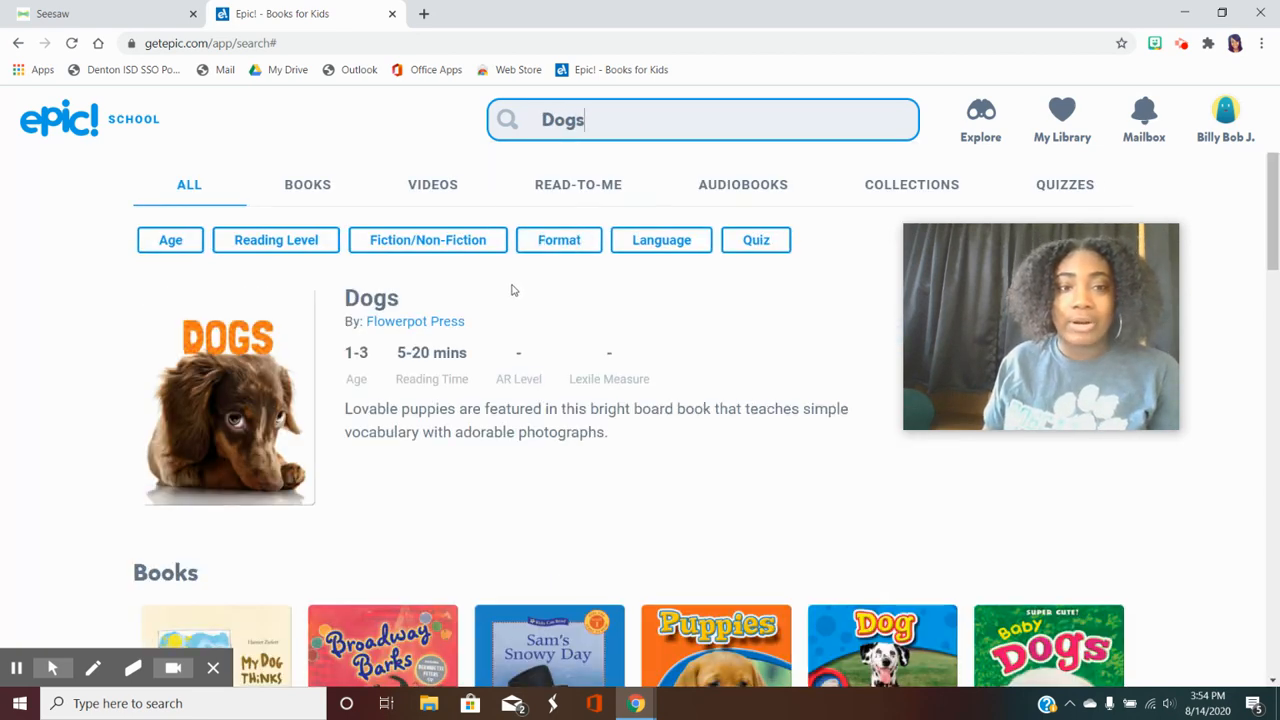
scroll("down", 3)
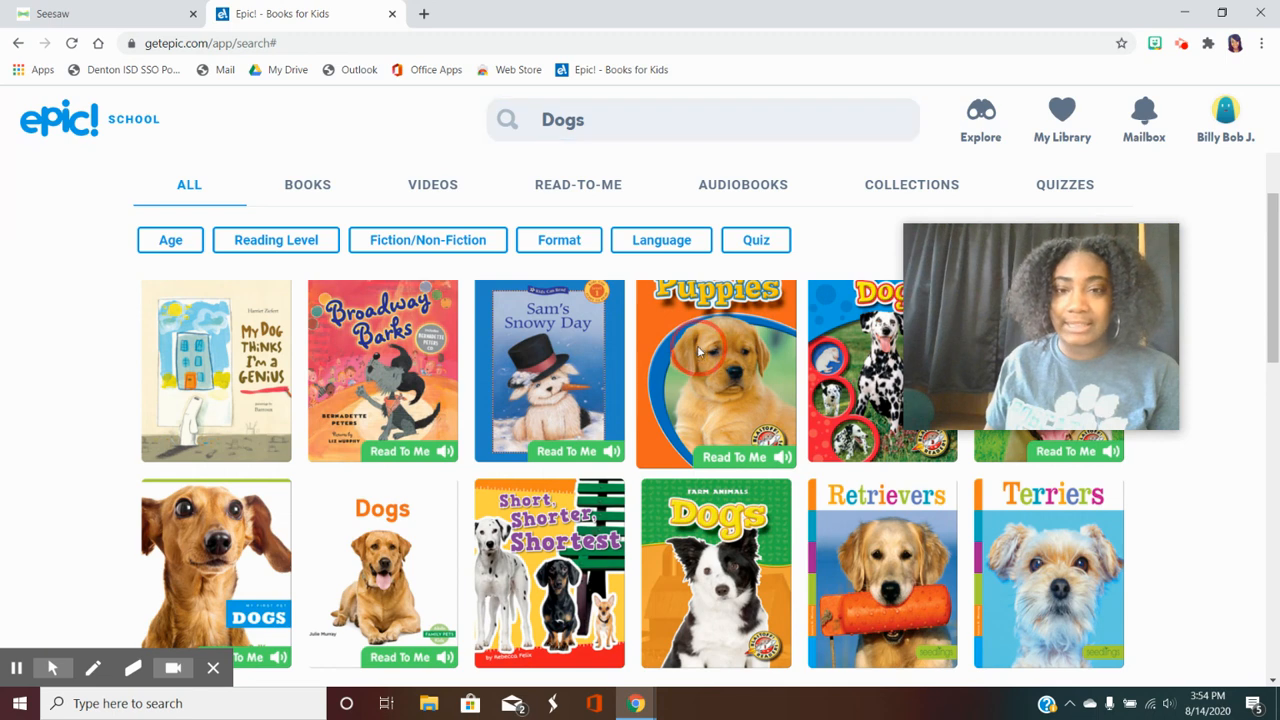
Read Puppies: Watch Animals Grow, favorite it, and return to the Dogs results
left_click(716, 370)
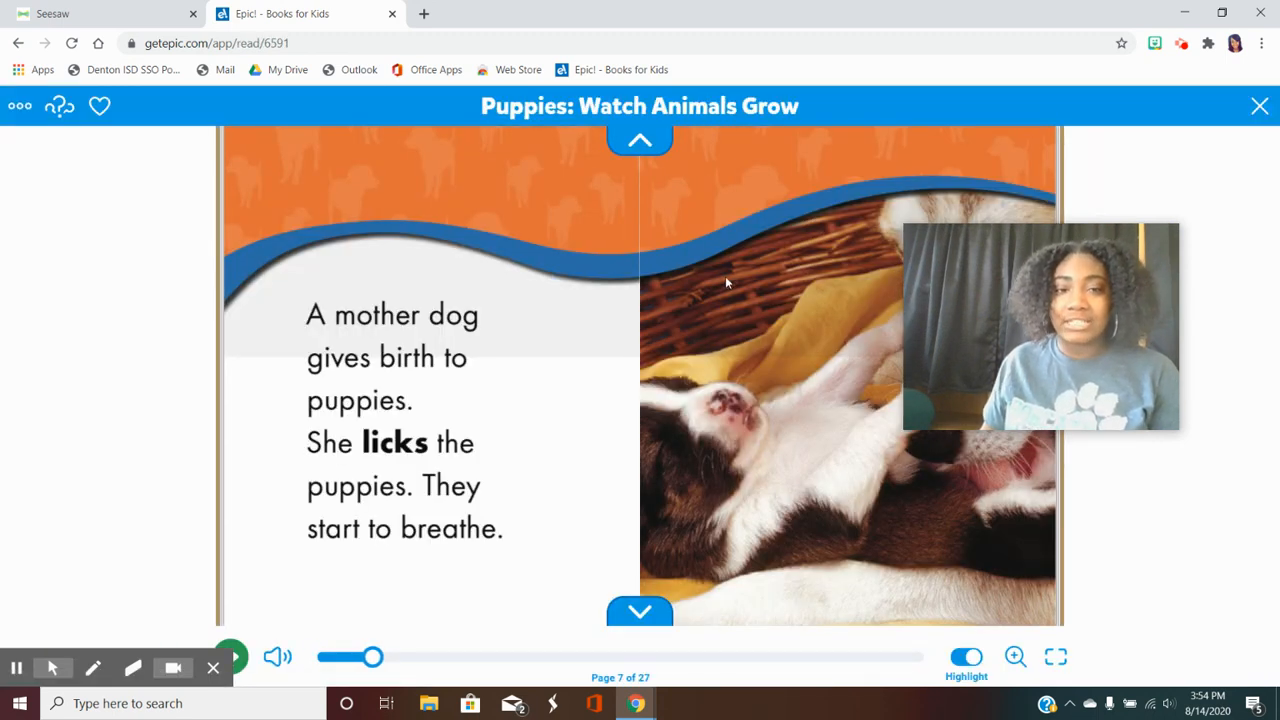
mouse_move(640, 214)
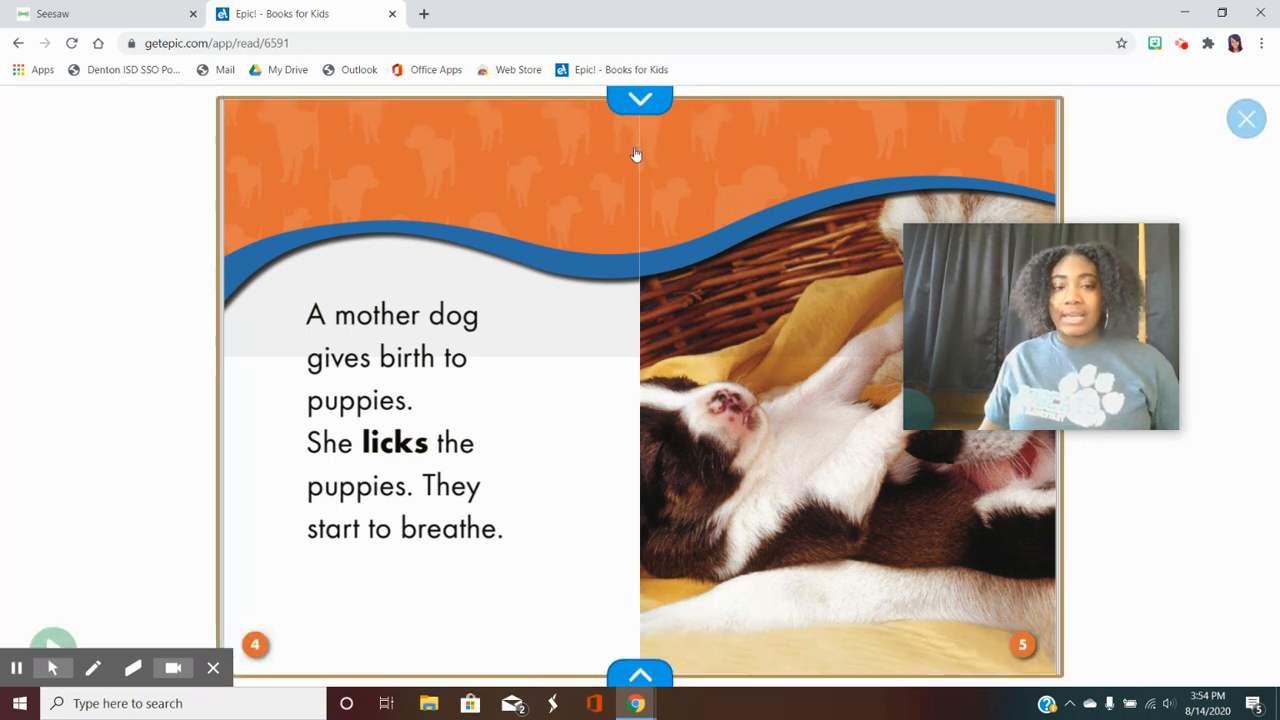
left_click(640, 98)
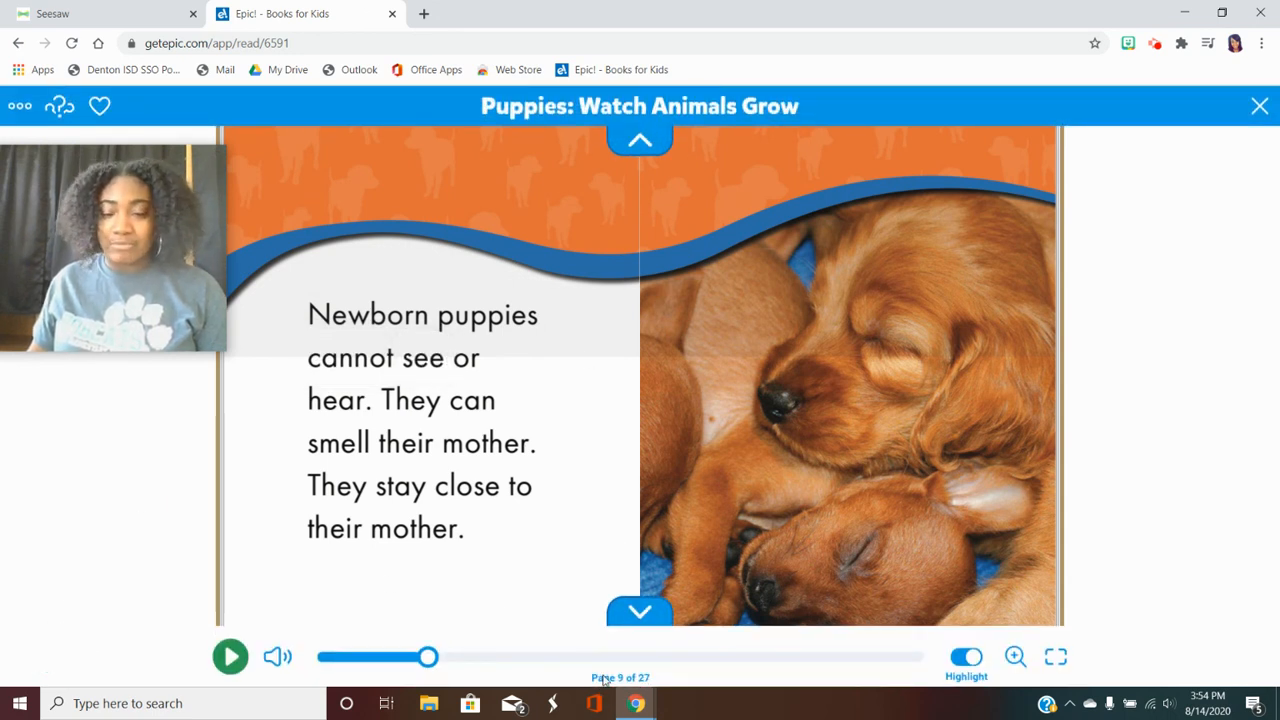
mouse_move(728, 668)
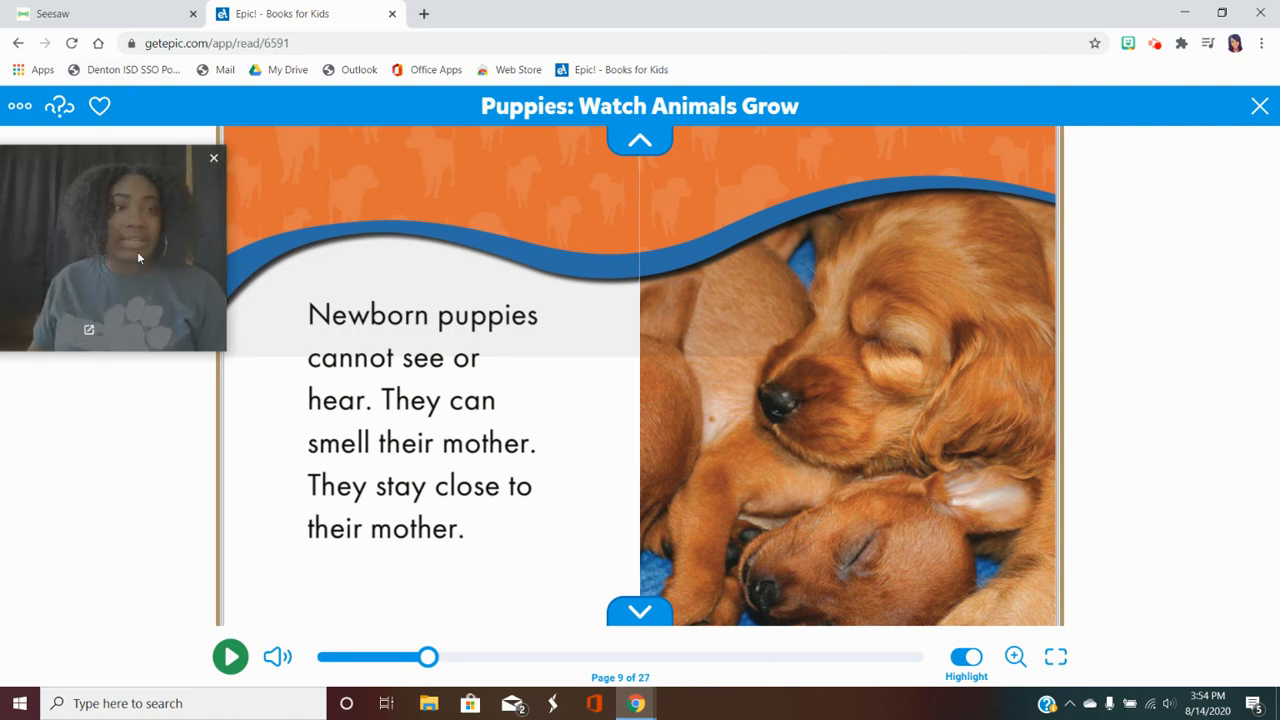
left_click(100, 106)
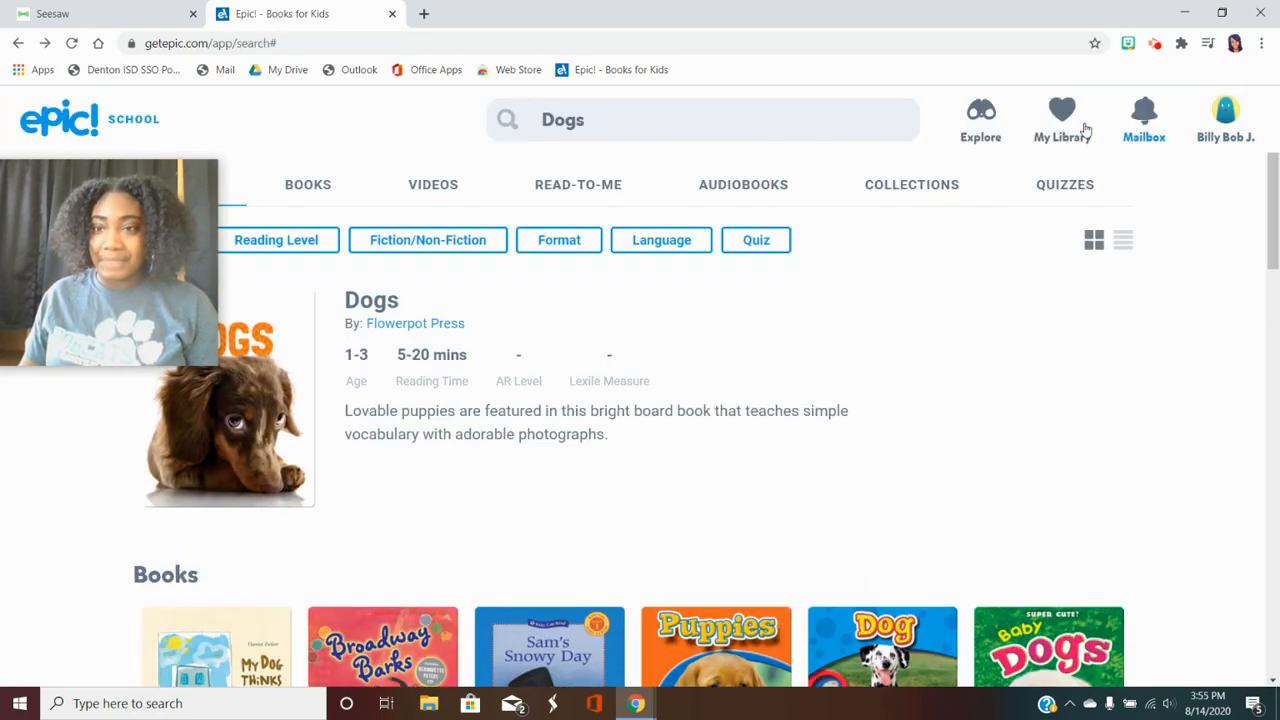
Confirm Puppies is listed under Favorite Books in My Library, then return to Seesaw
left_click(1062, 118)
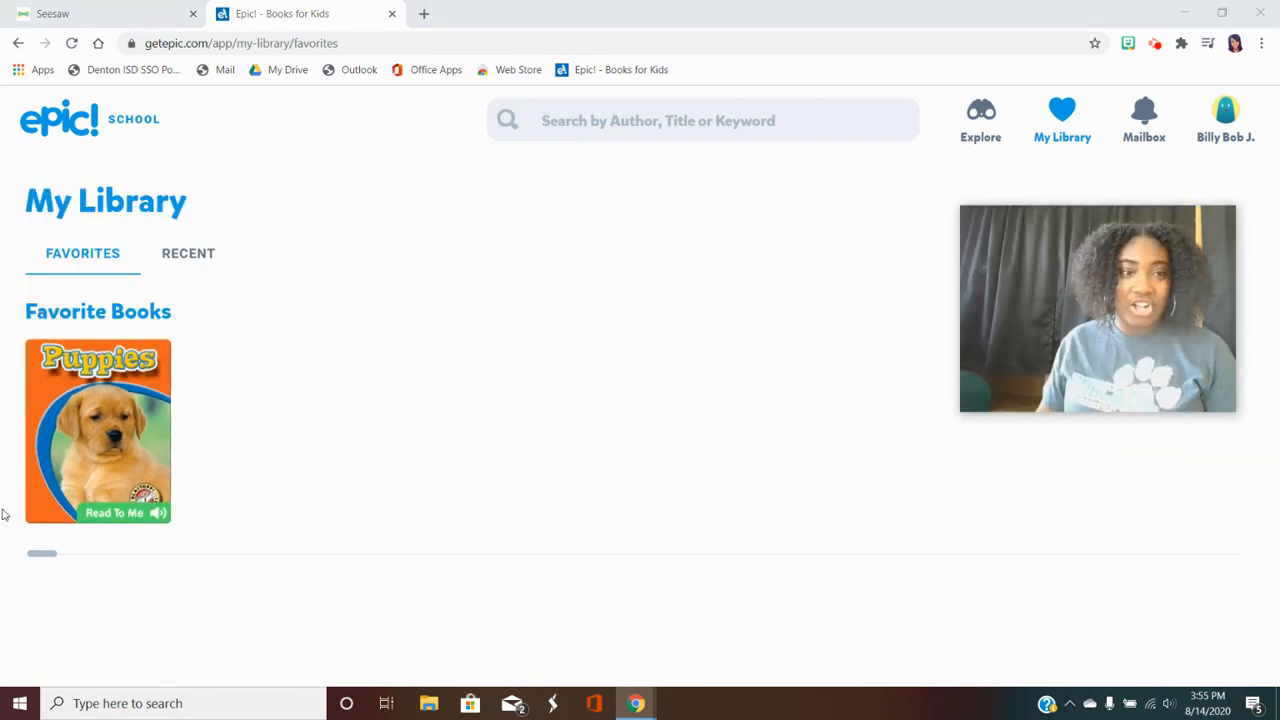
left_click(98, 430)
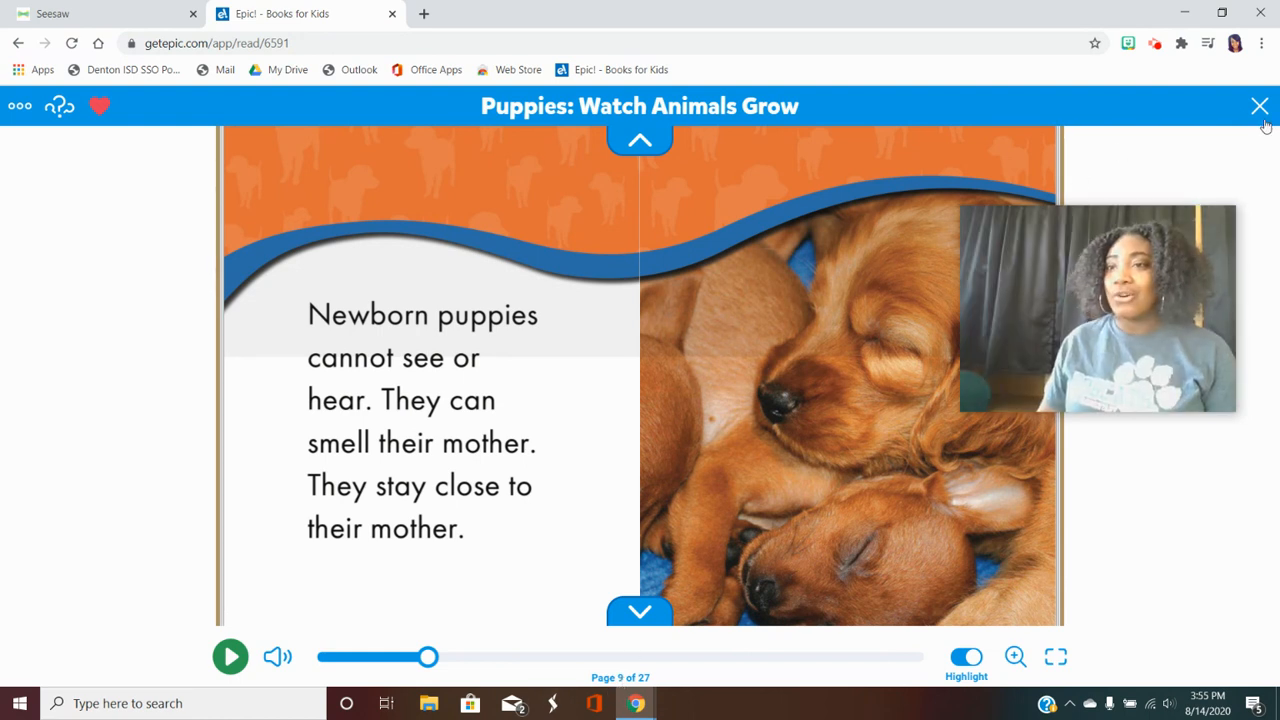
left_click(1260, 106)
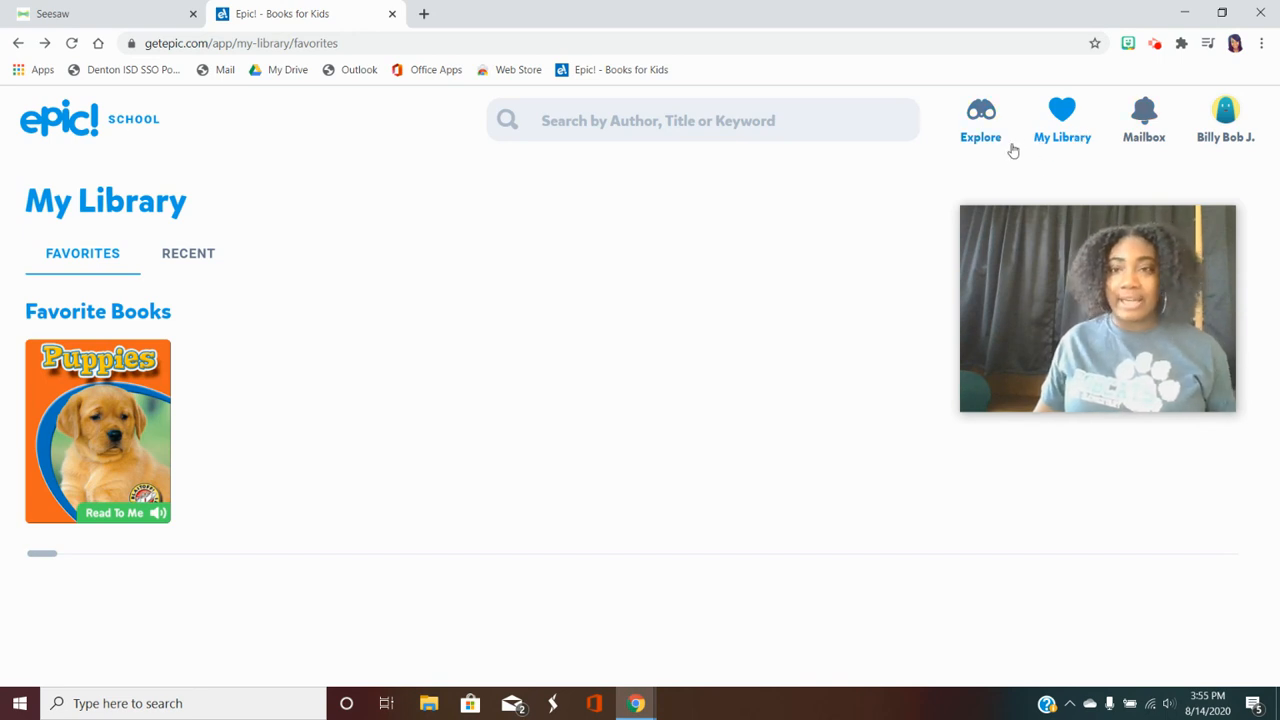
left_click(980, 118)
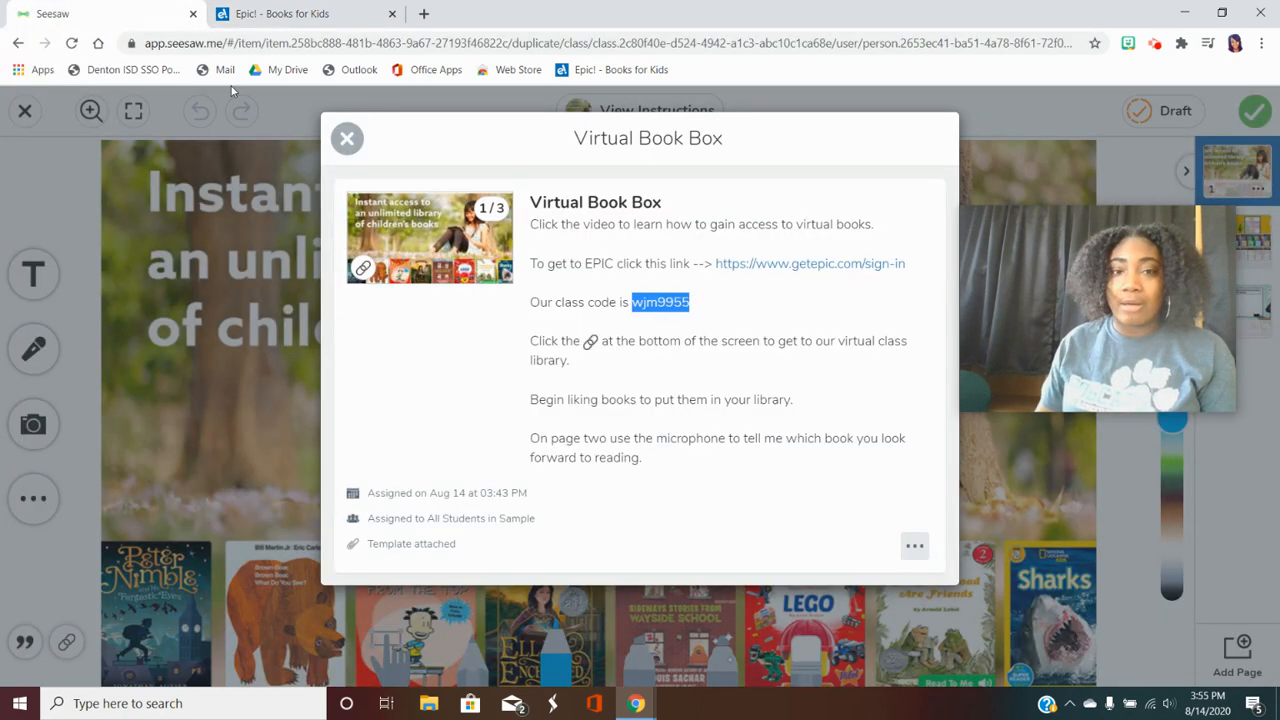
Dismiss the instructions popup and open the Yum! bin on the virtual library page
left_click(348, 138)
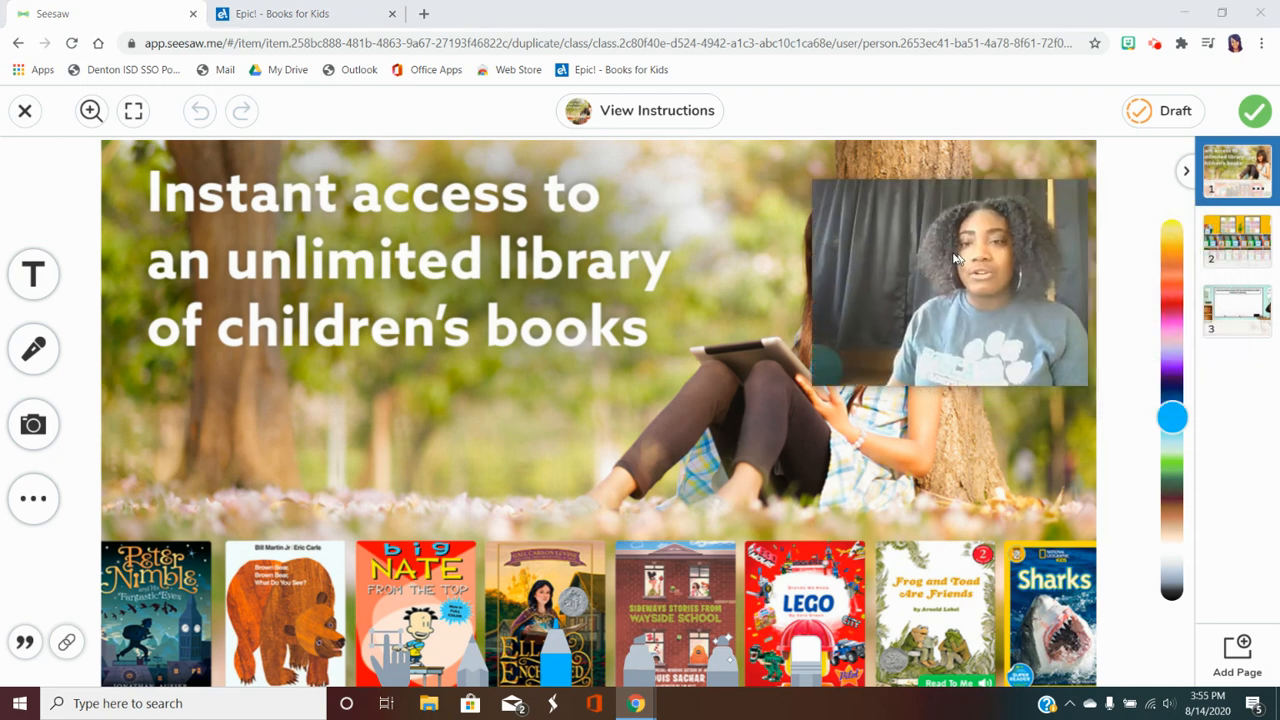
left_click(1236, 240)
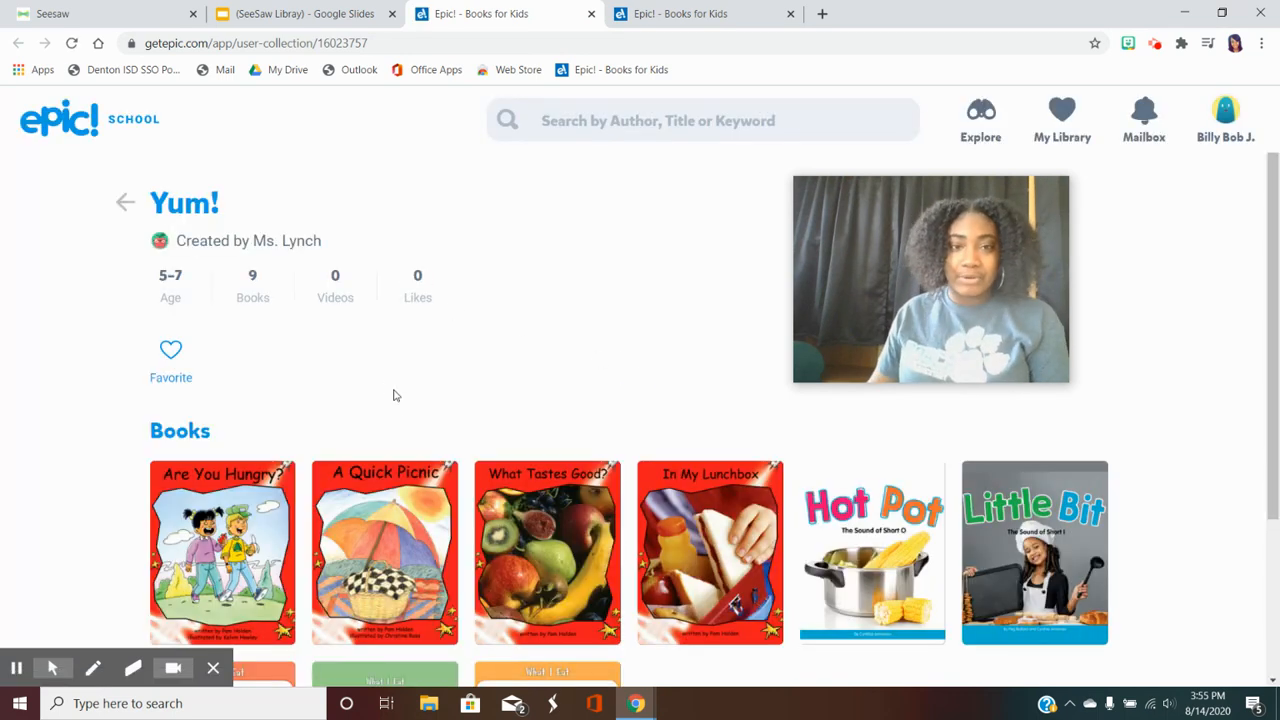
Favorite Good Food at the Food Truck from the Yum! collection and close the reader
scroll("down", 3)
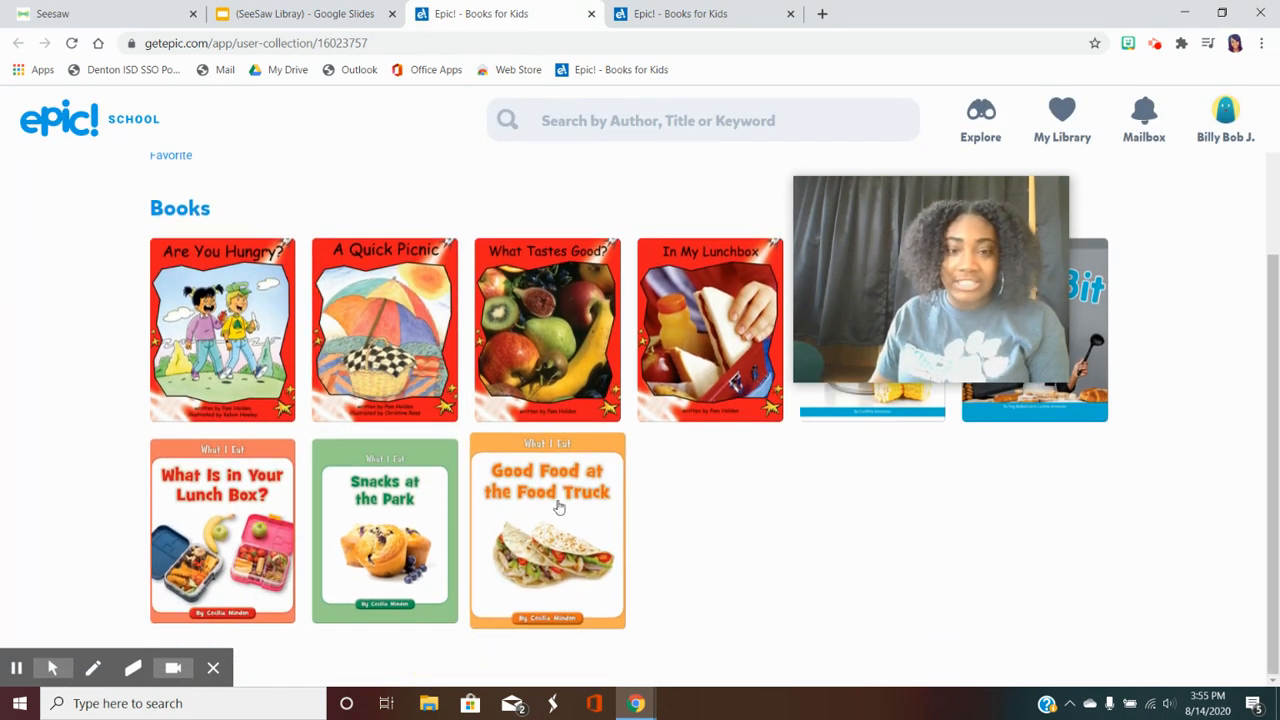
left_click(548, 532)
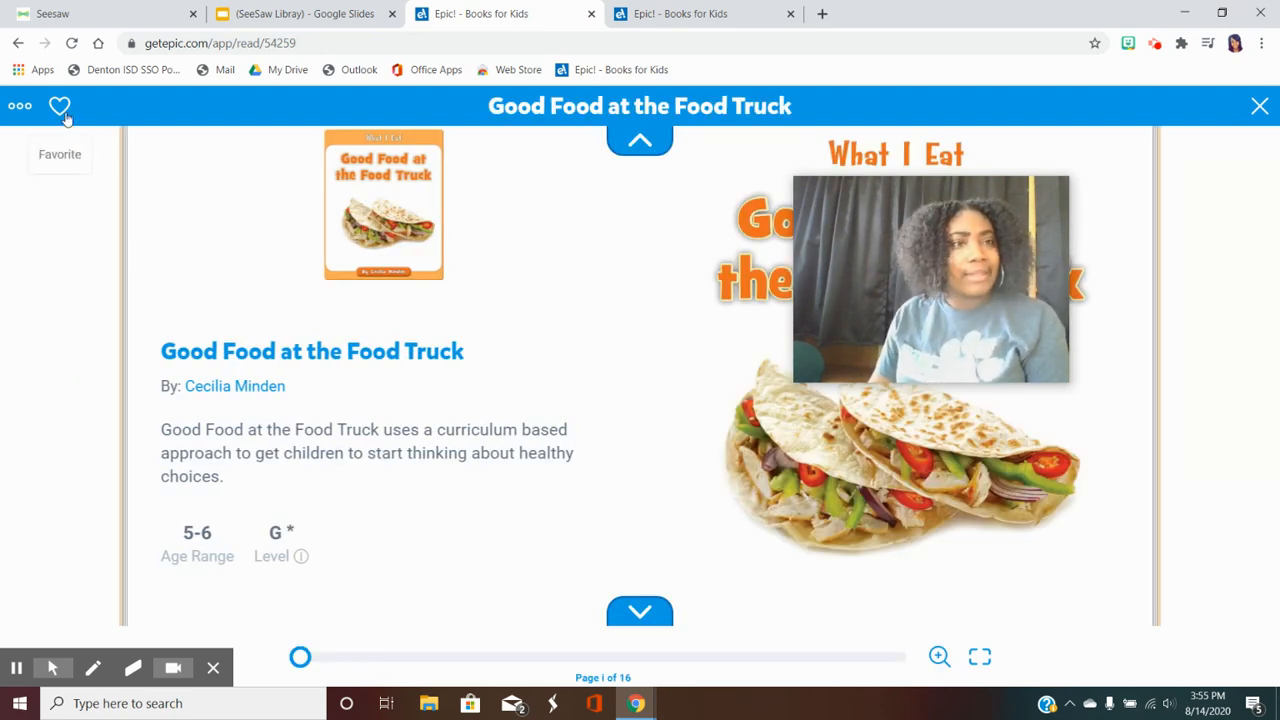
left_click(60, 106)
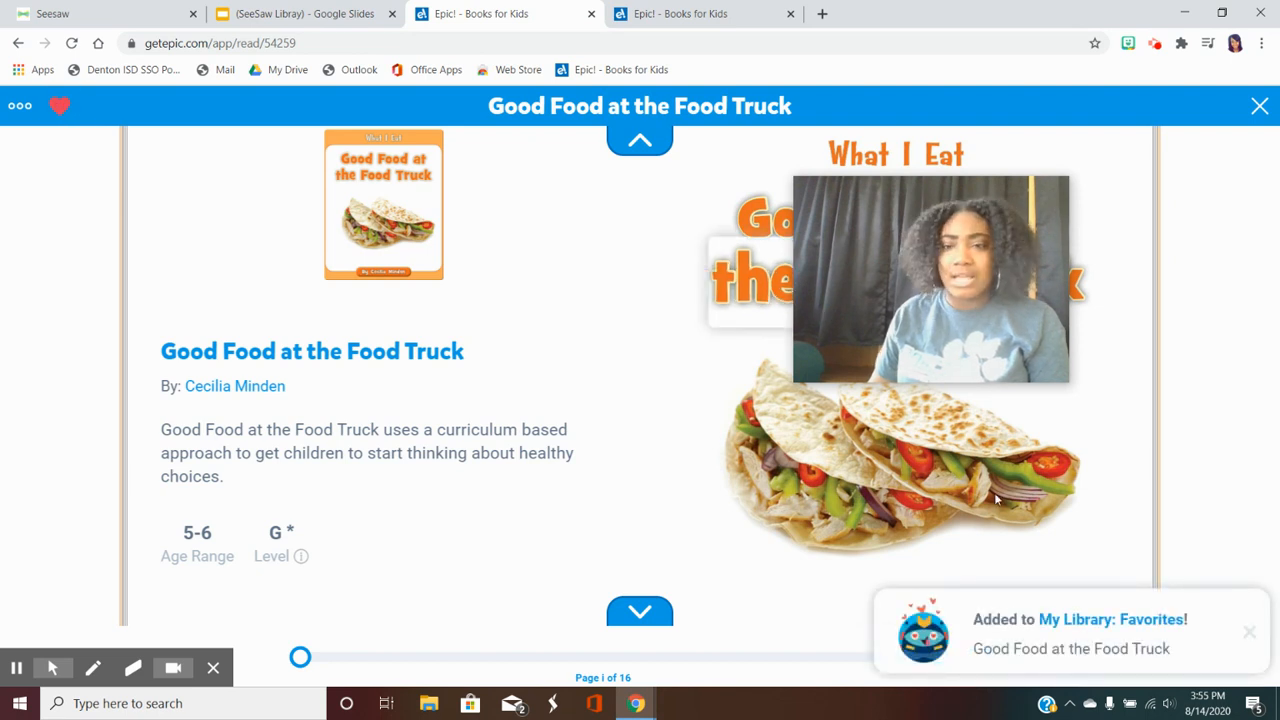
left_click(1260, 106)
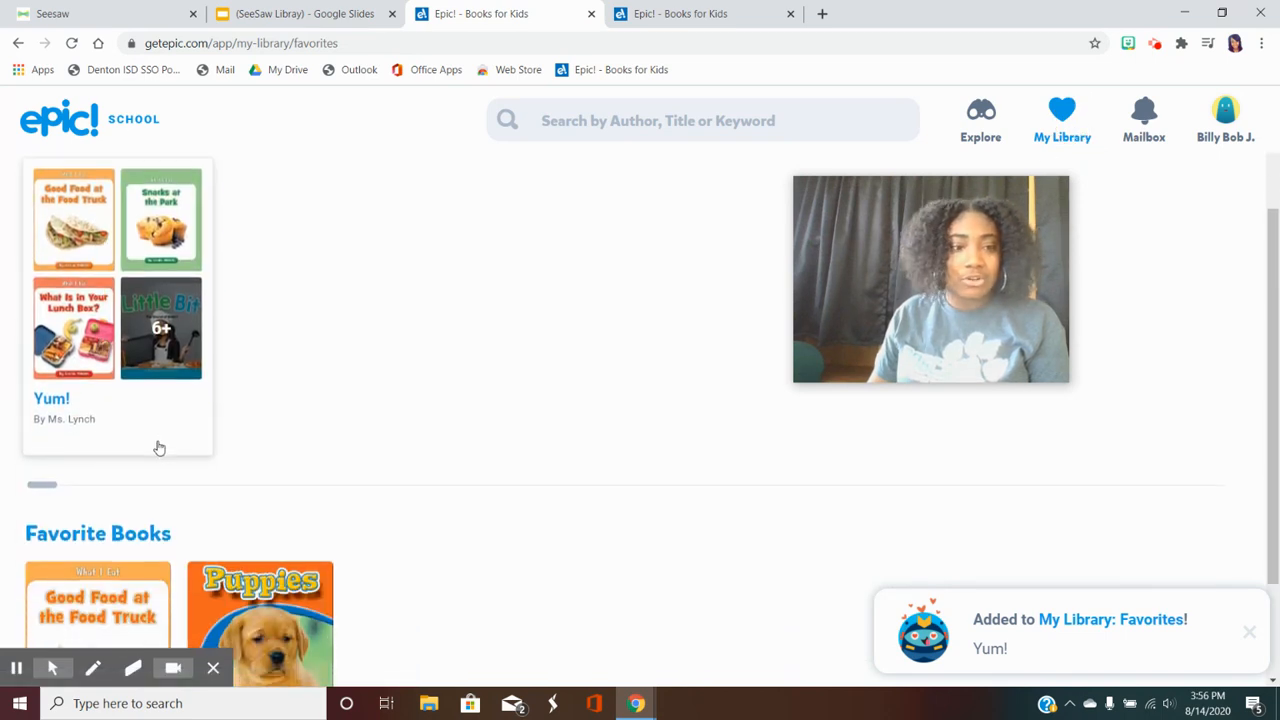
Unfavorite Good Food at the Food Truck from My Library and return to Seesaw
left_click(96, 612)
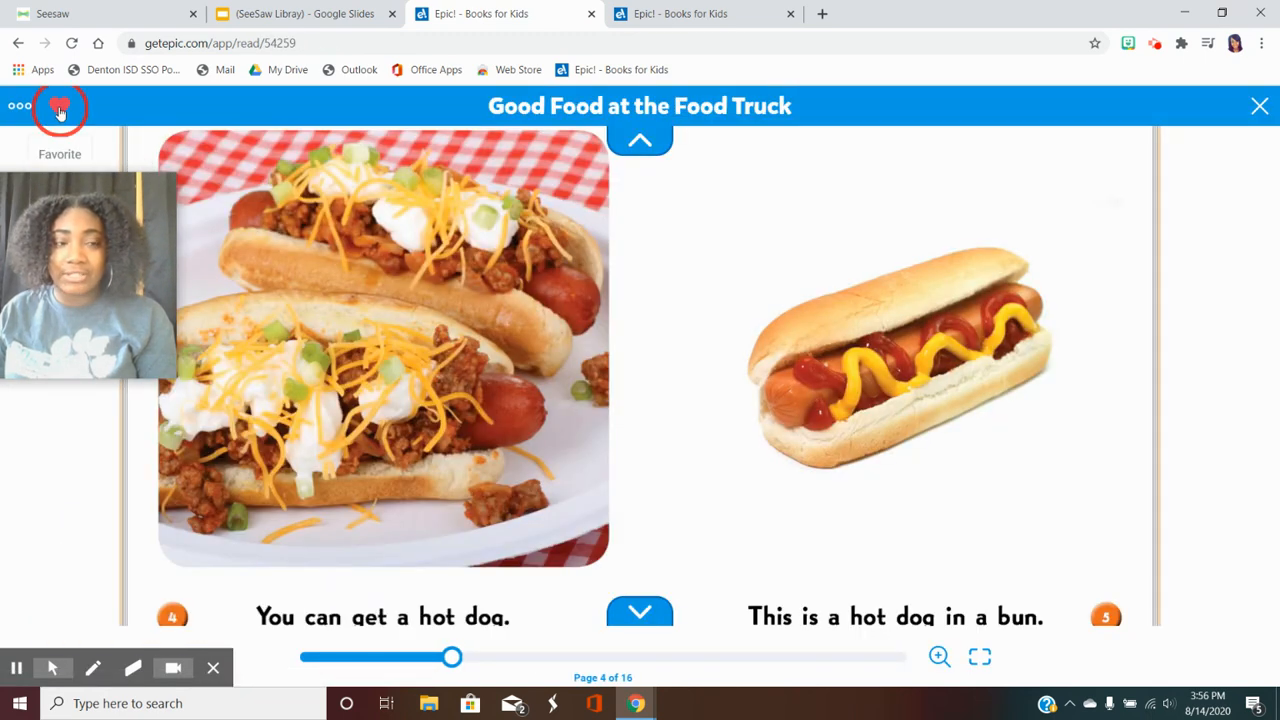
left_click(60, 108)
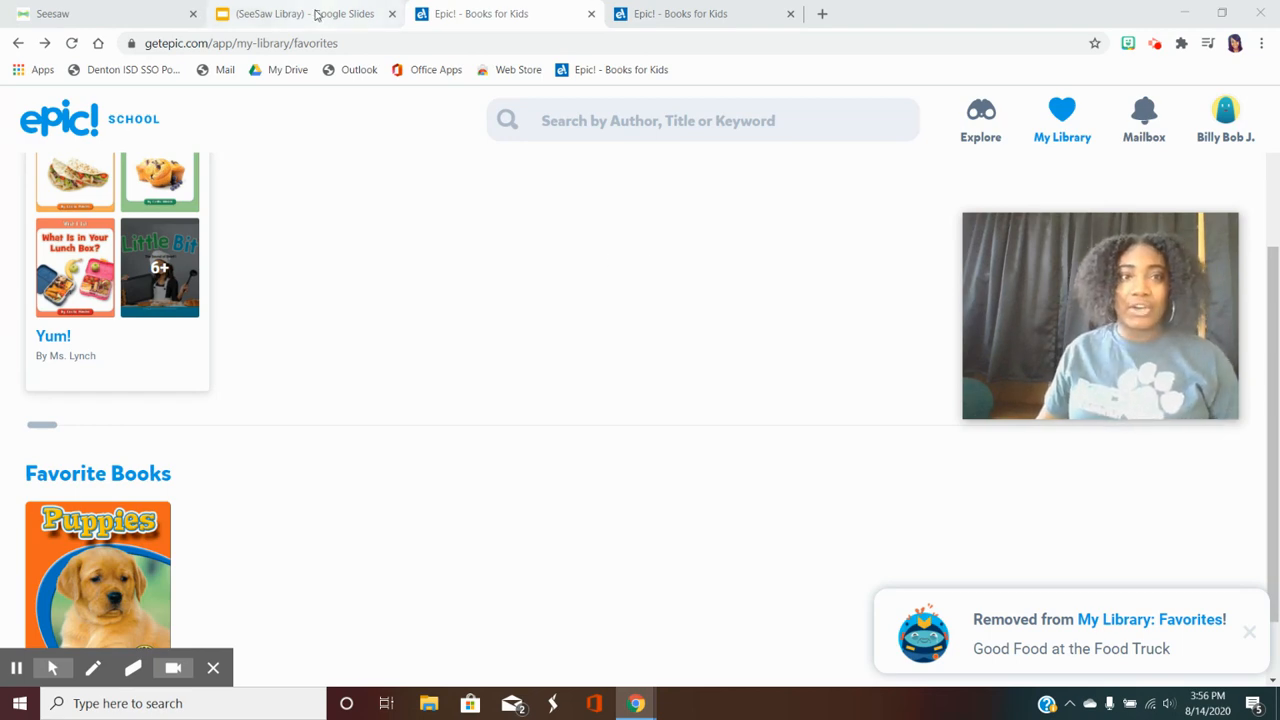
left_click(300, 12)
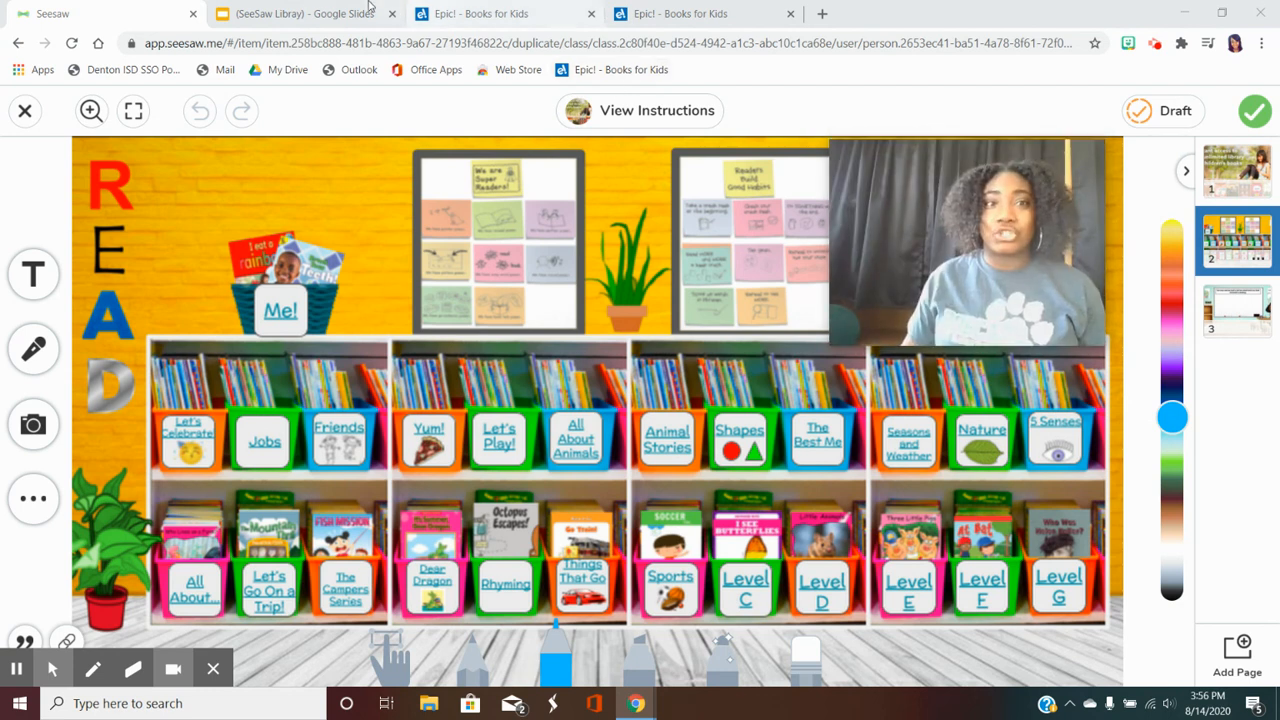
Review the Epic favorites, then move to page 3 of the Seesaw assignment asking which book to read next
left_click(480, 12)
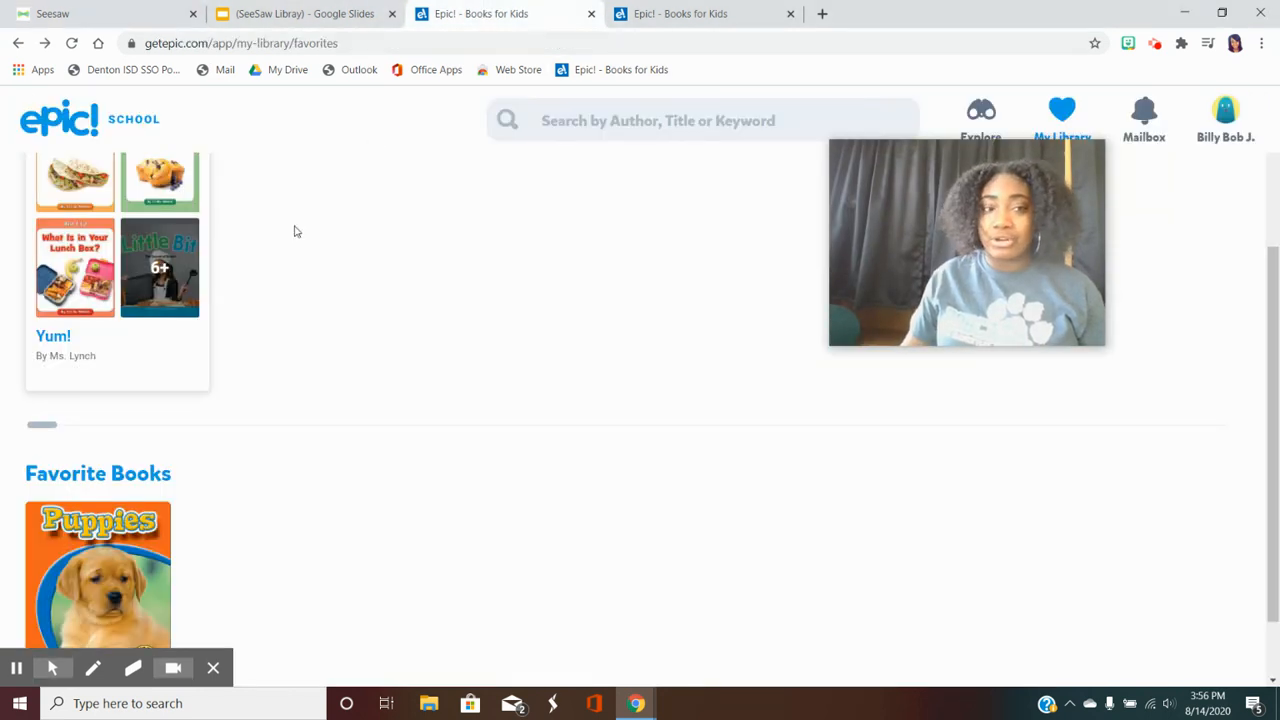
scroll("down", 3)
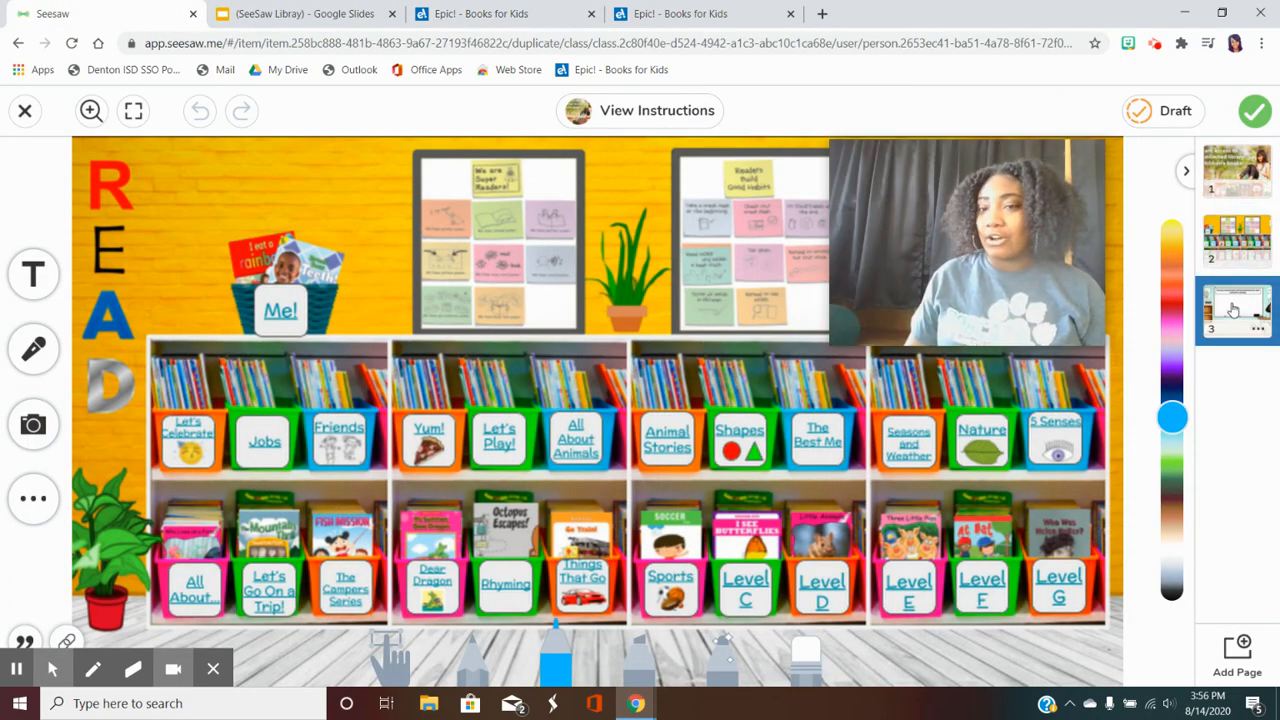
left_click(1236, 310)
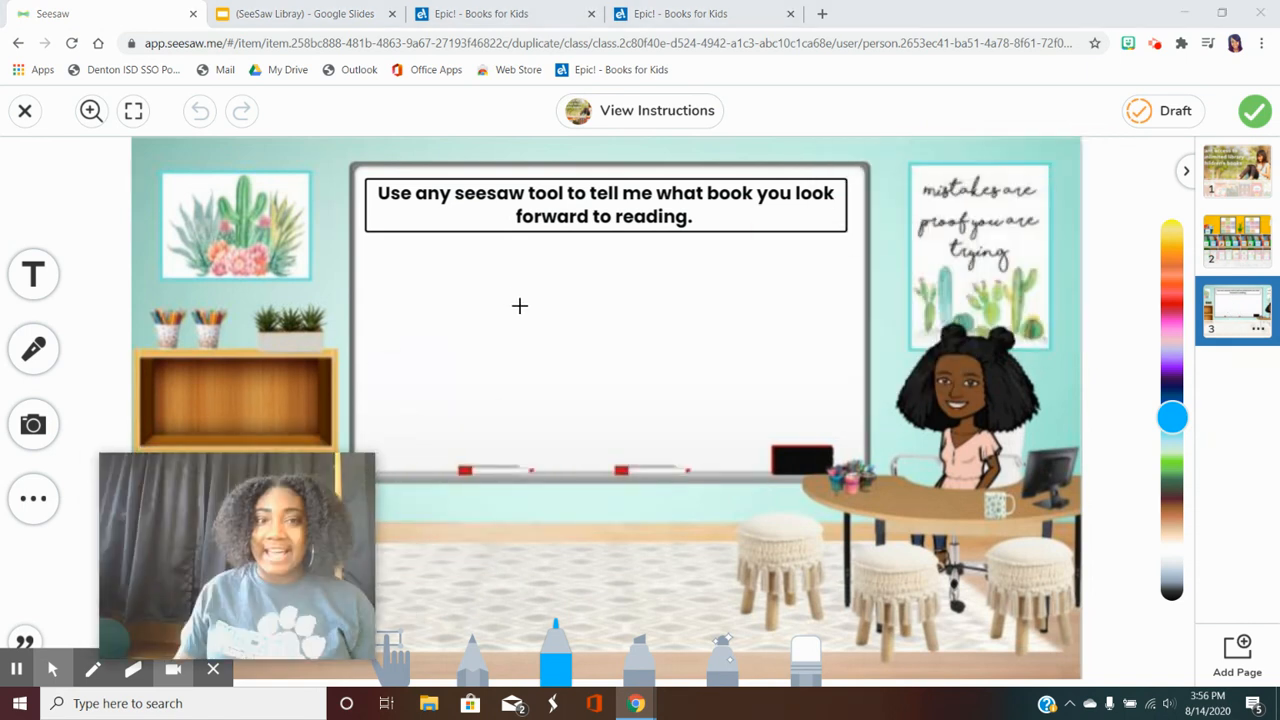
mouse_move(736, 216)
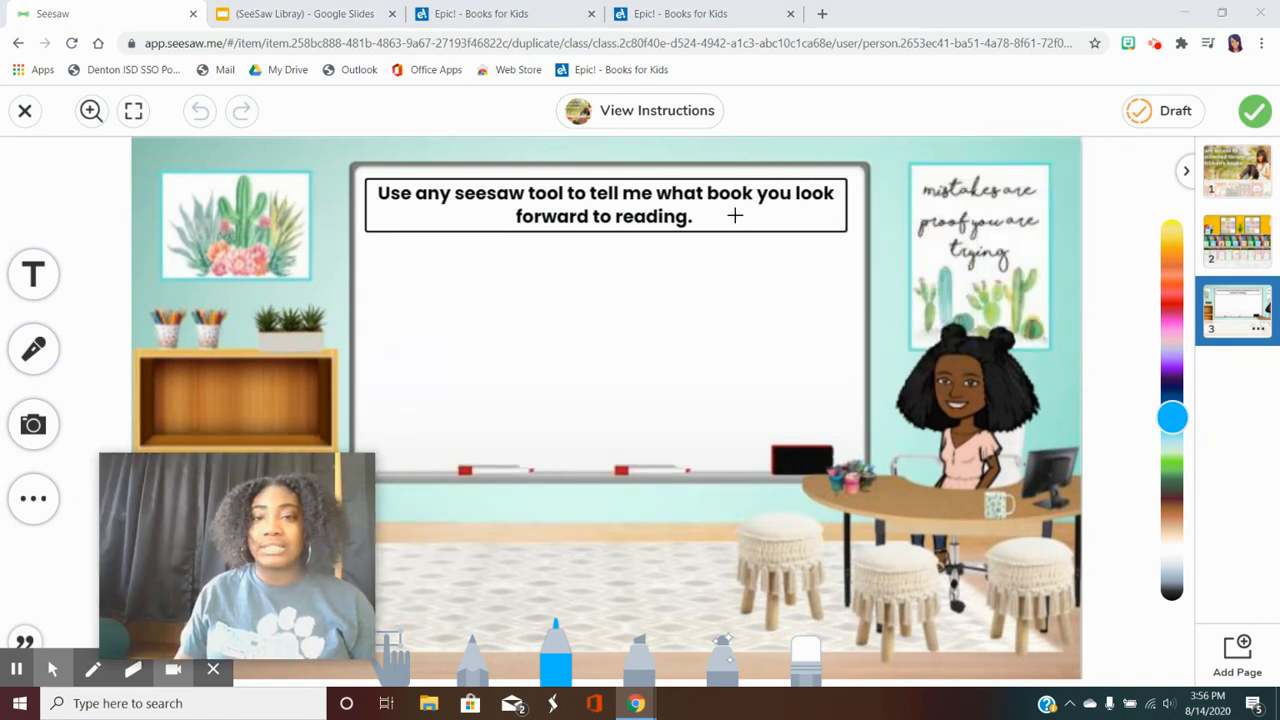